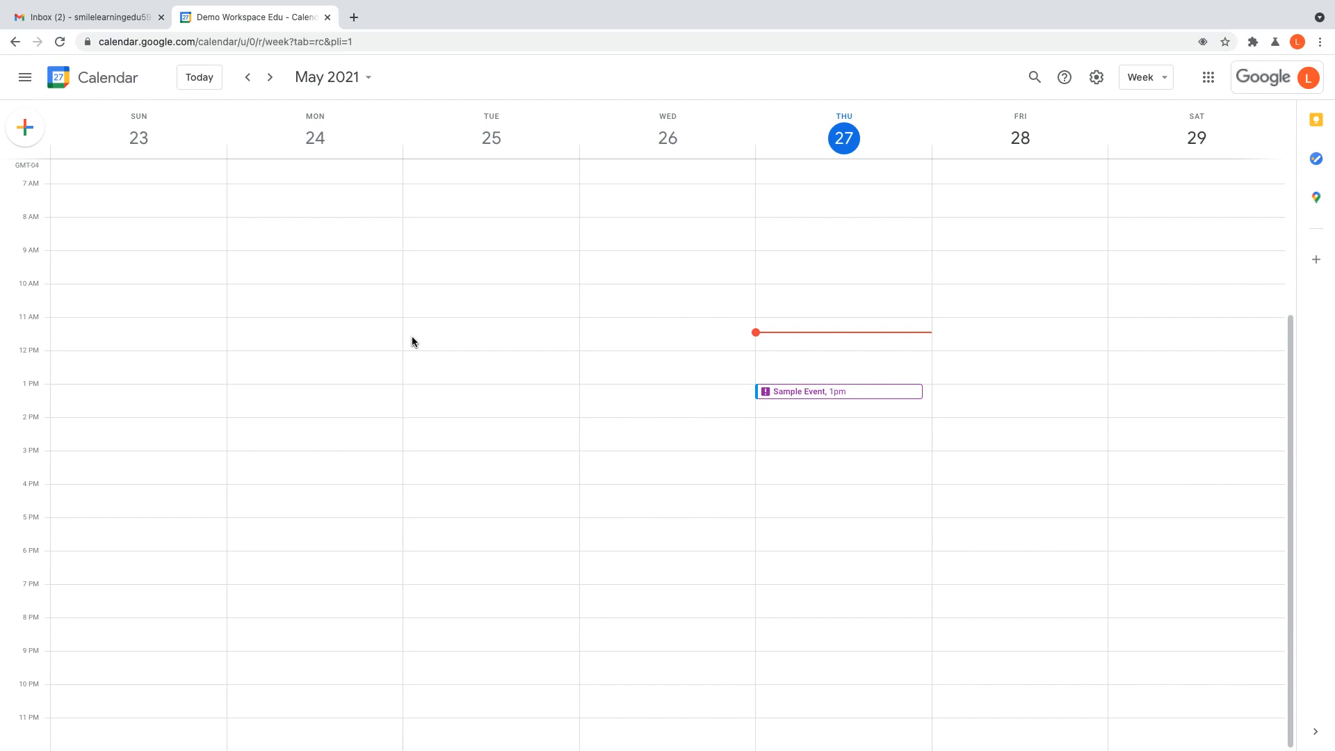
# Step: Draft 30-minute appointment slots on June 2 from 9:00am to 1:00pm
pyautogui.click(270, 77)
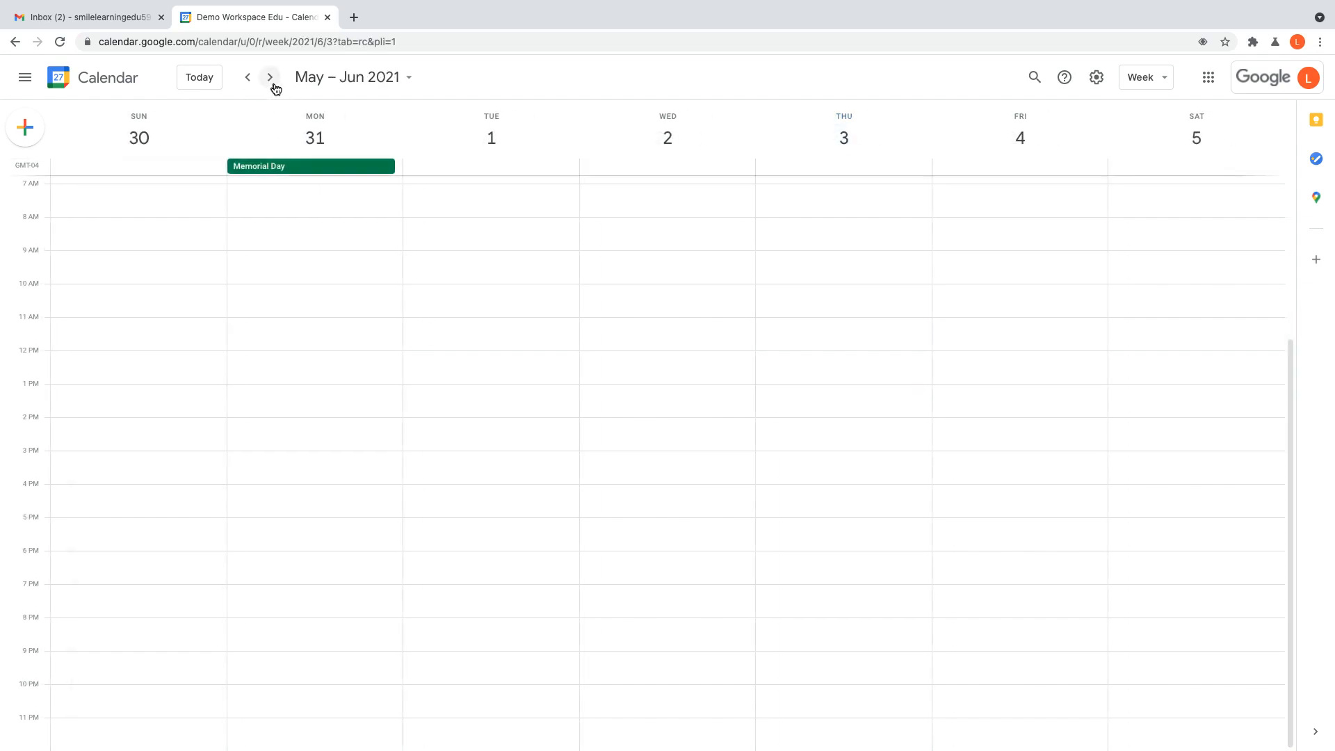
pyautogui.moveTo(617, 191)
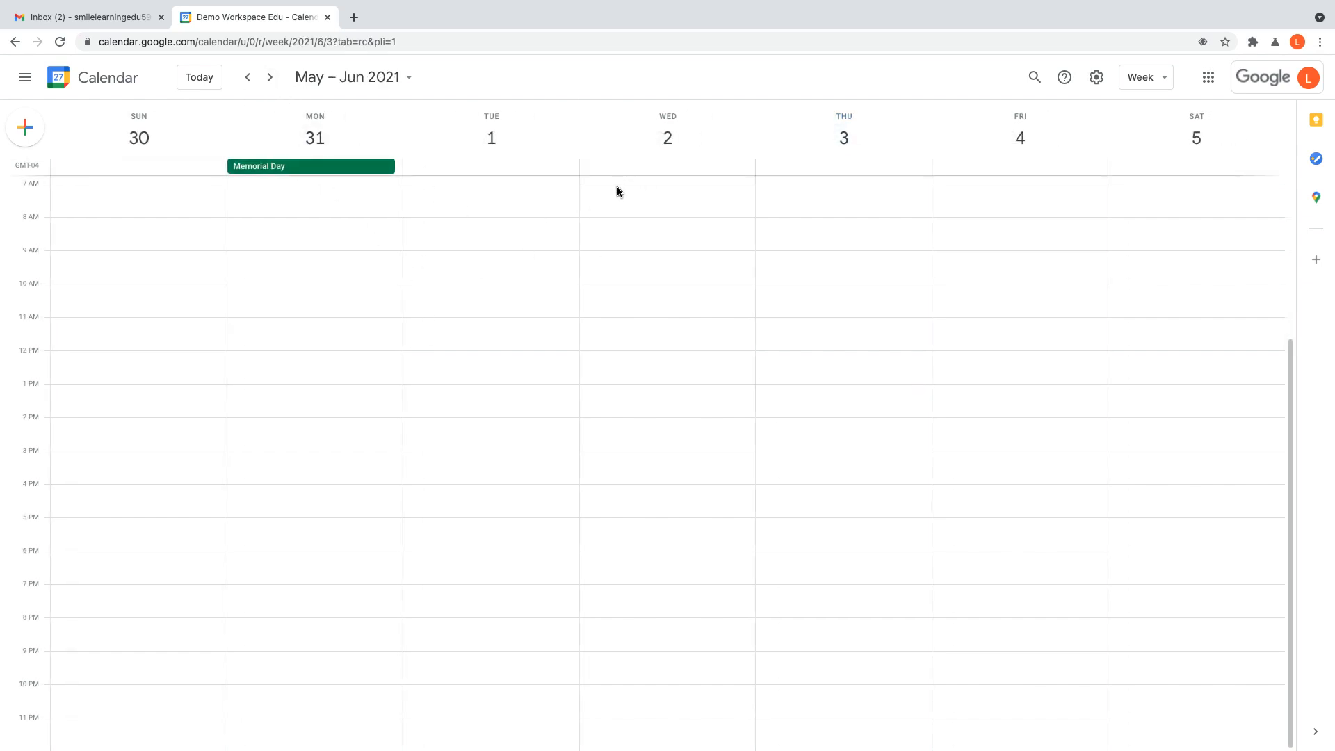
pyautogui.moveTo(668, 137)
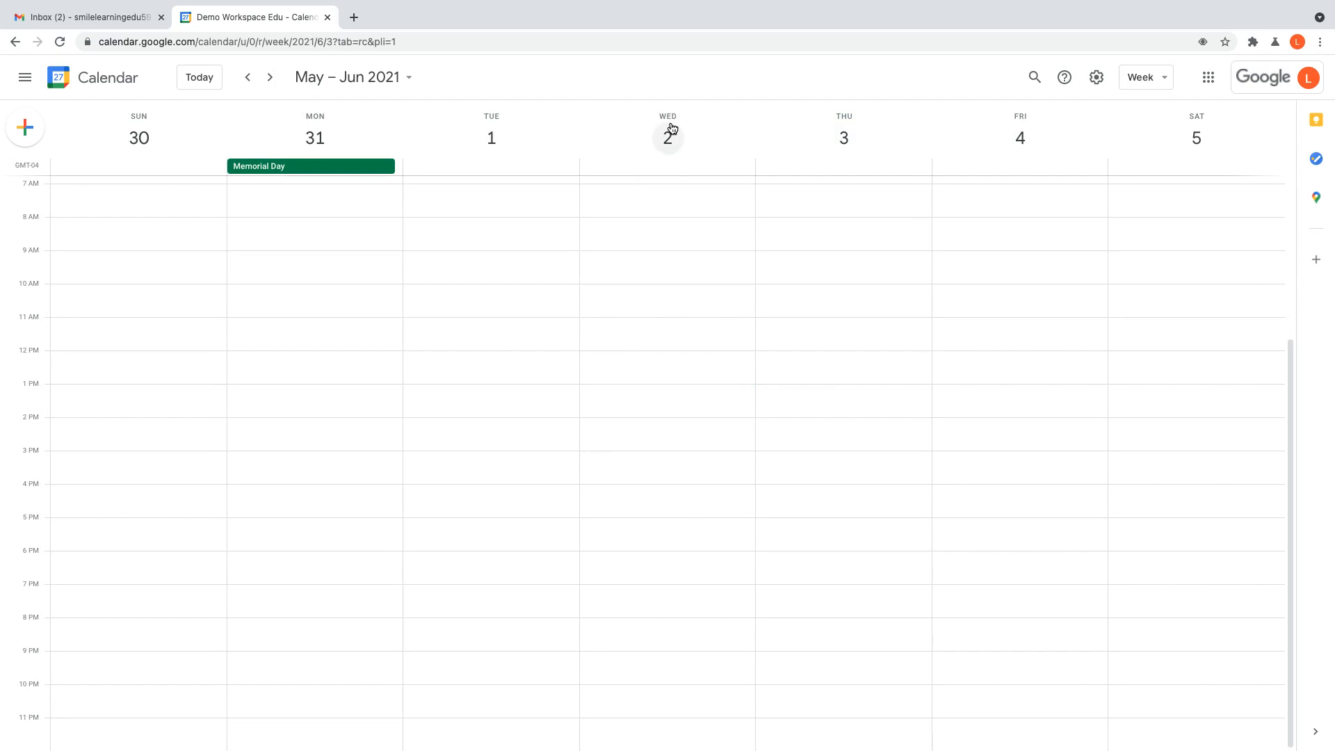
pyautogui.moveTo(640, 256)
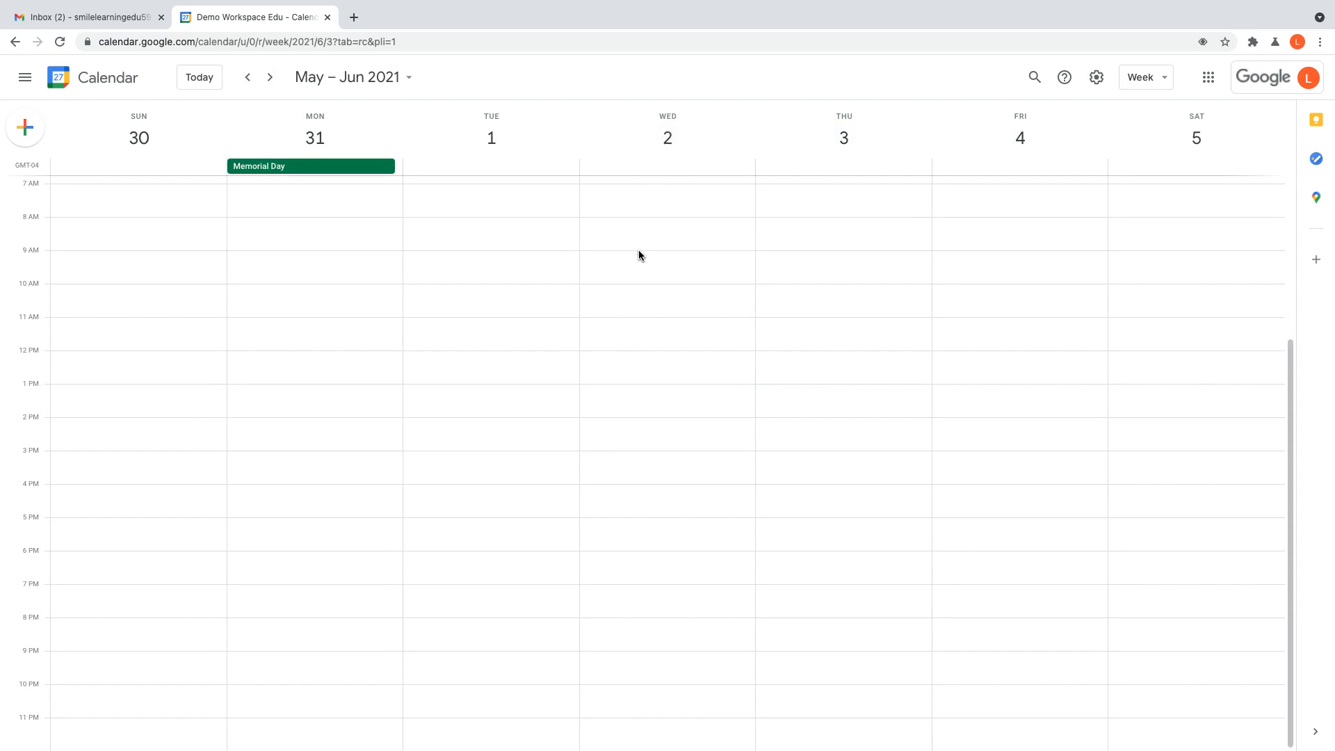
pyautogui.click(663, 266)
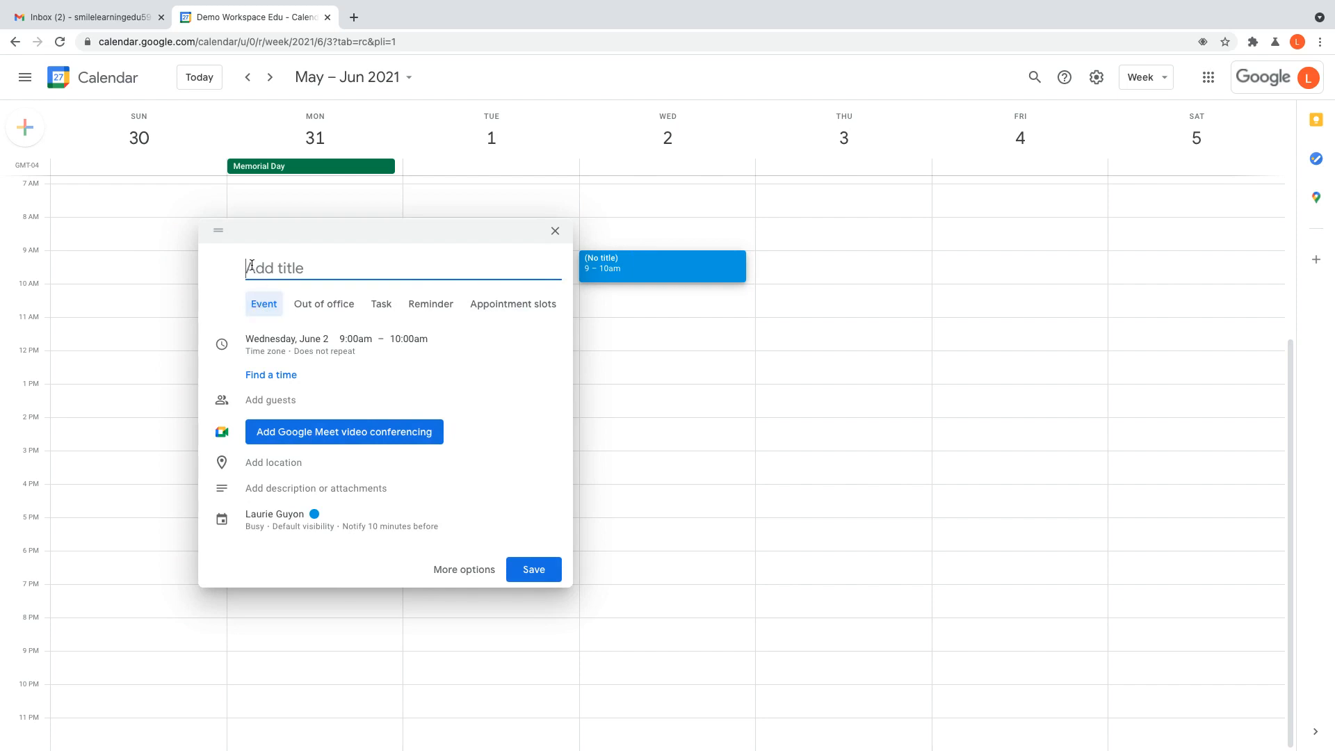
pyautogui.moveTo(285, 312)
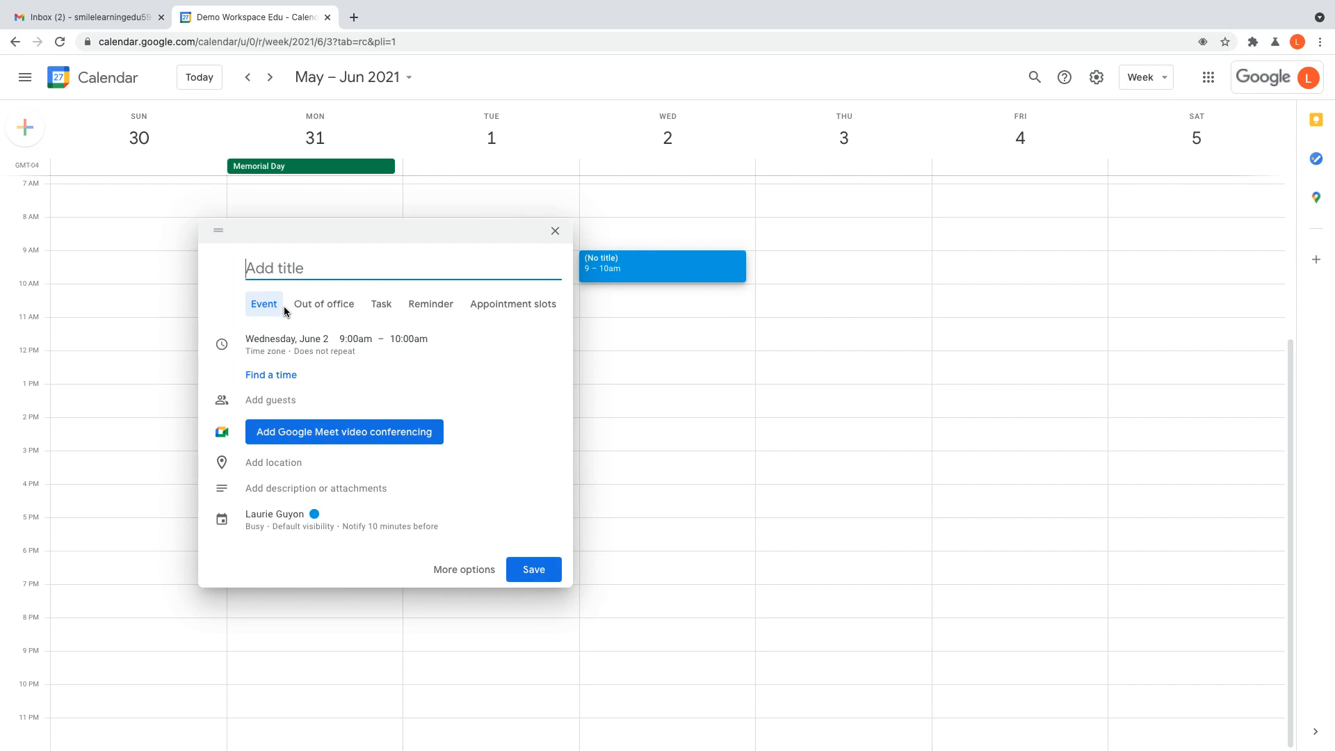
pyautogui.moveTo(512, 305)
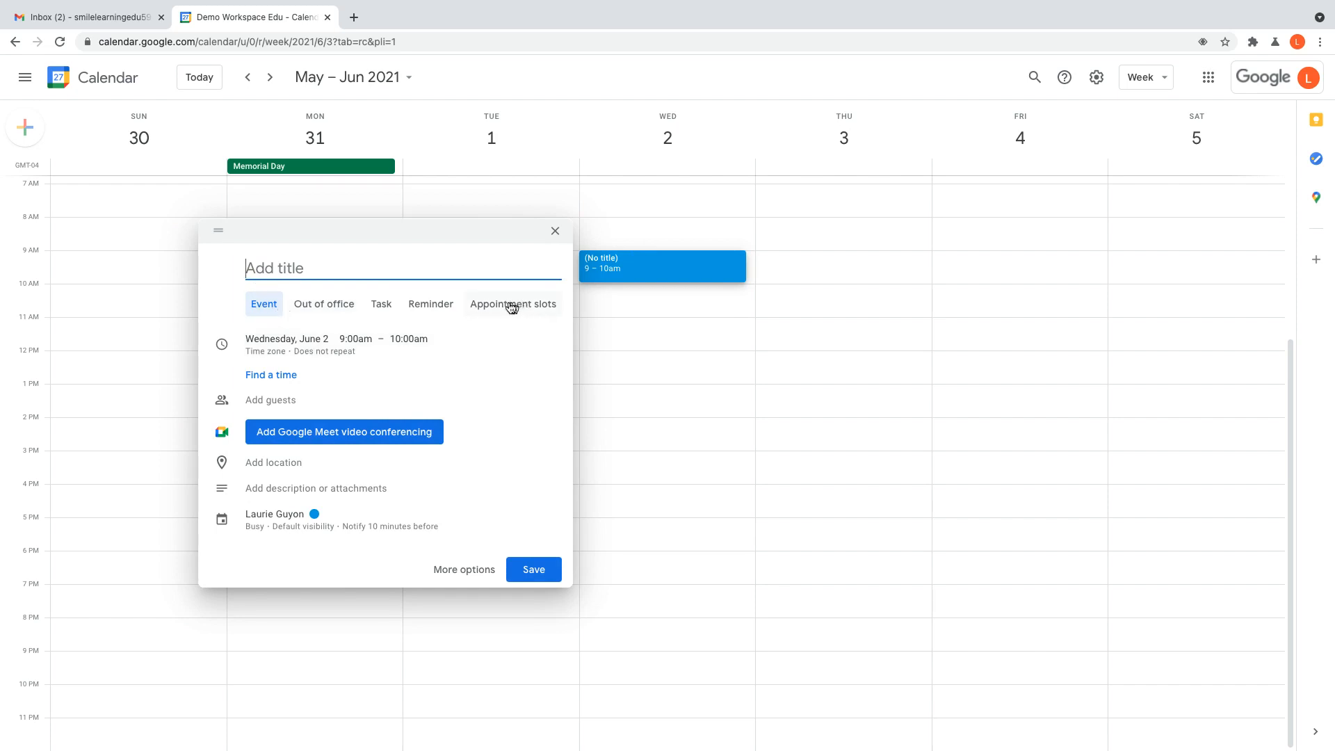
pyautogui.moveTo(513, 309)
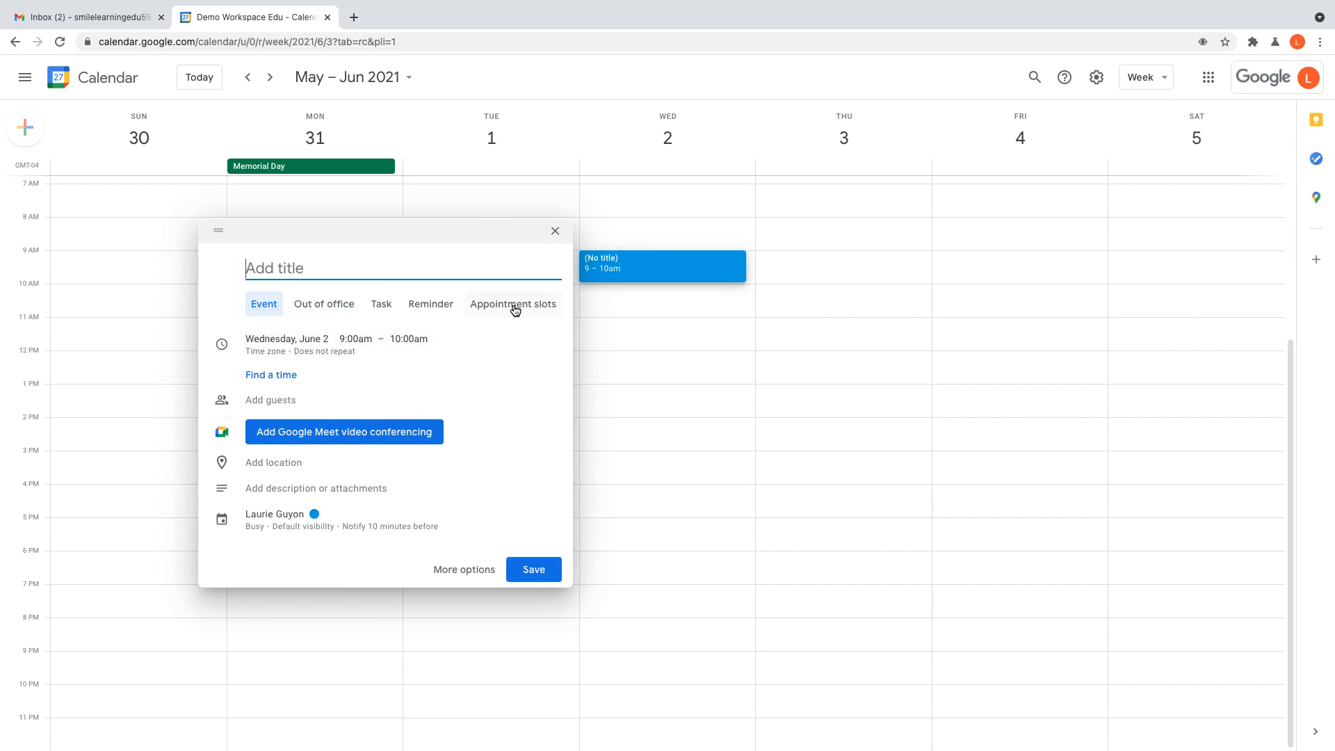
pyautogui.click(512, 304)
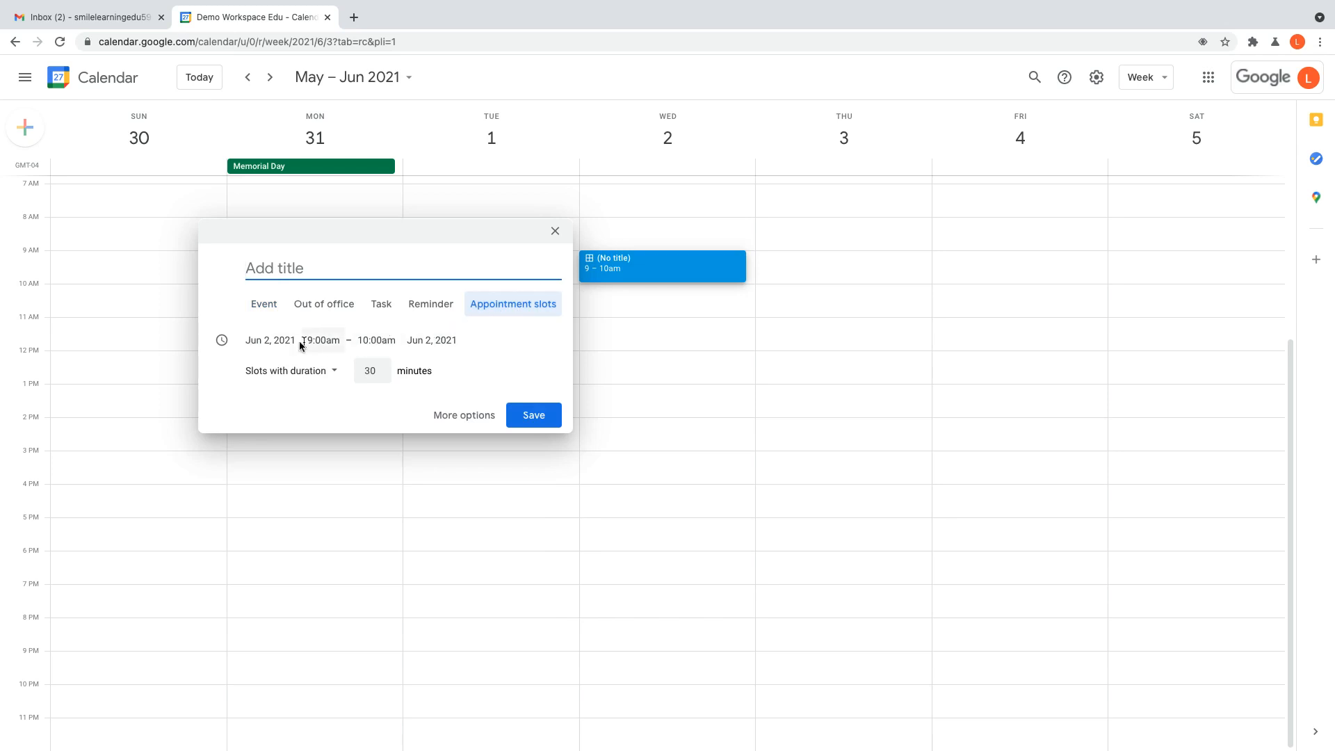
pyautogui.click(375, 340)
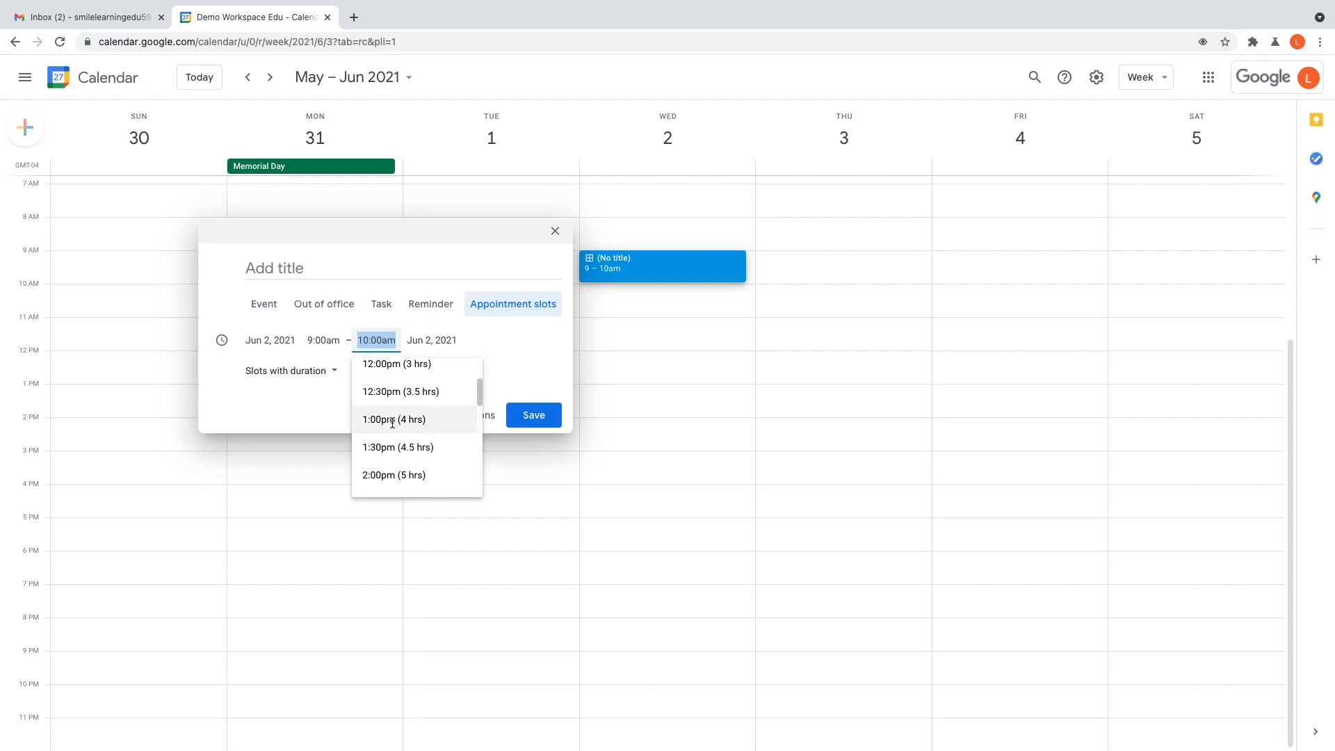
pyautogui.click(392, 419)
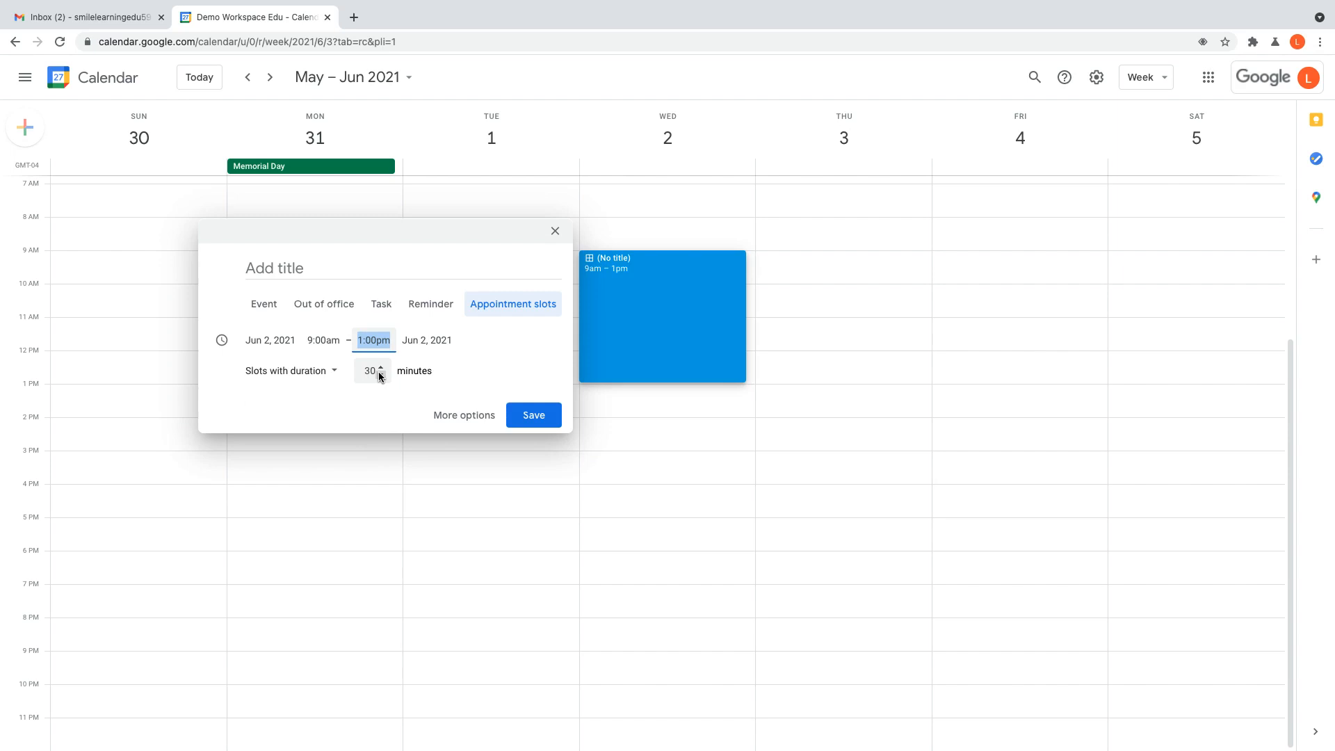
pyautogui.moveTo(467, 418)
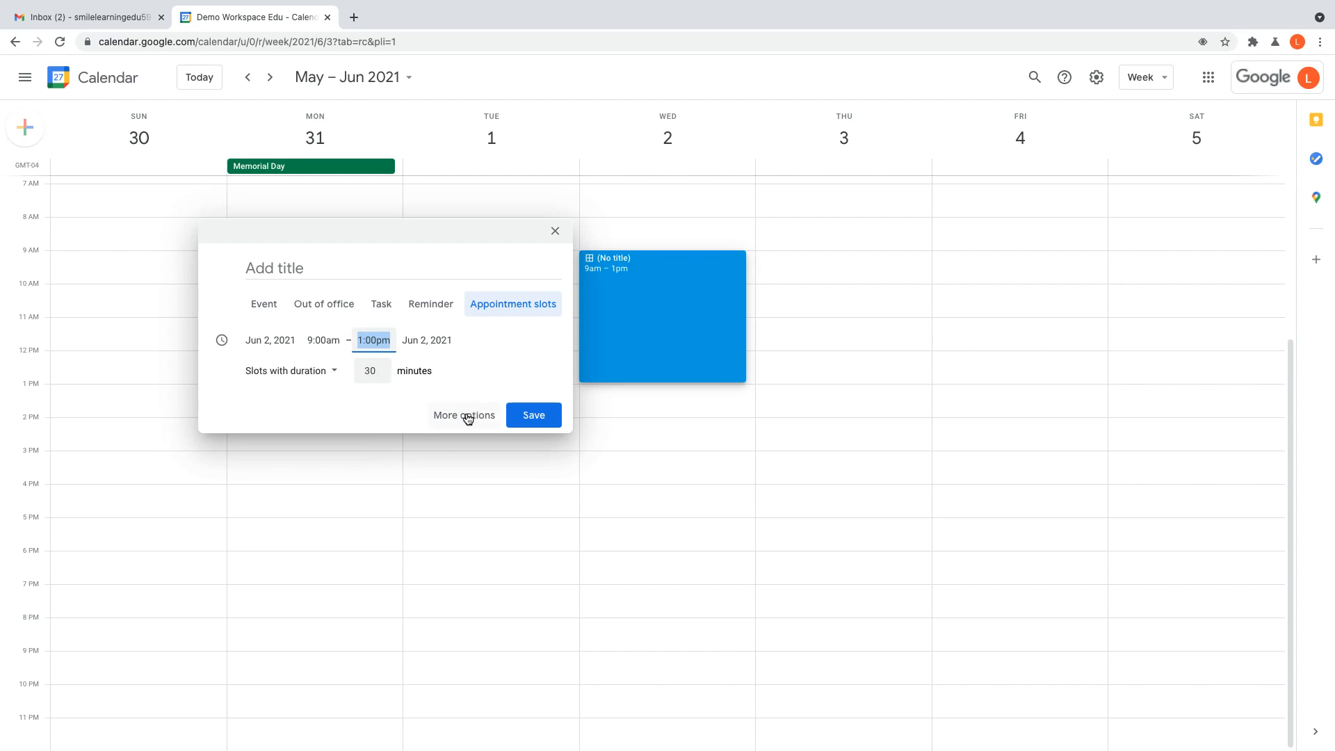
# Step: Title the June 2 slot block 'Sample Appointments' in the full editor and save
pyautogui.click(464, 415)
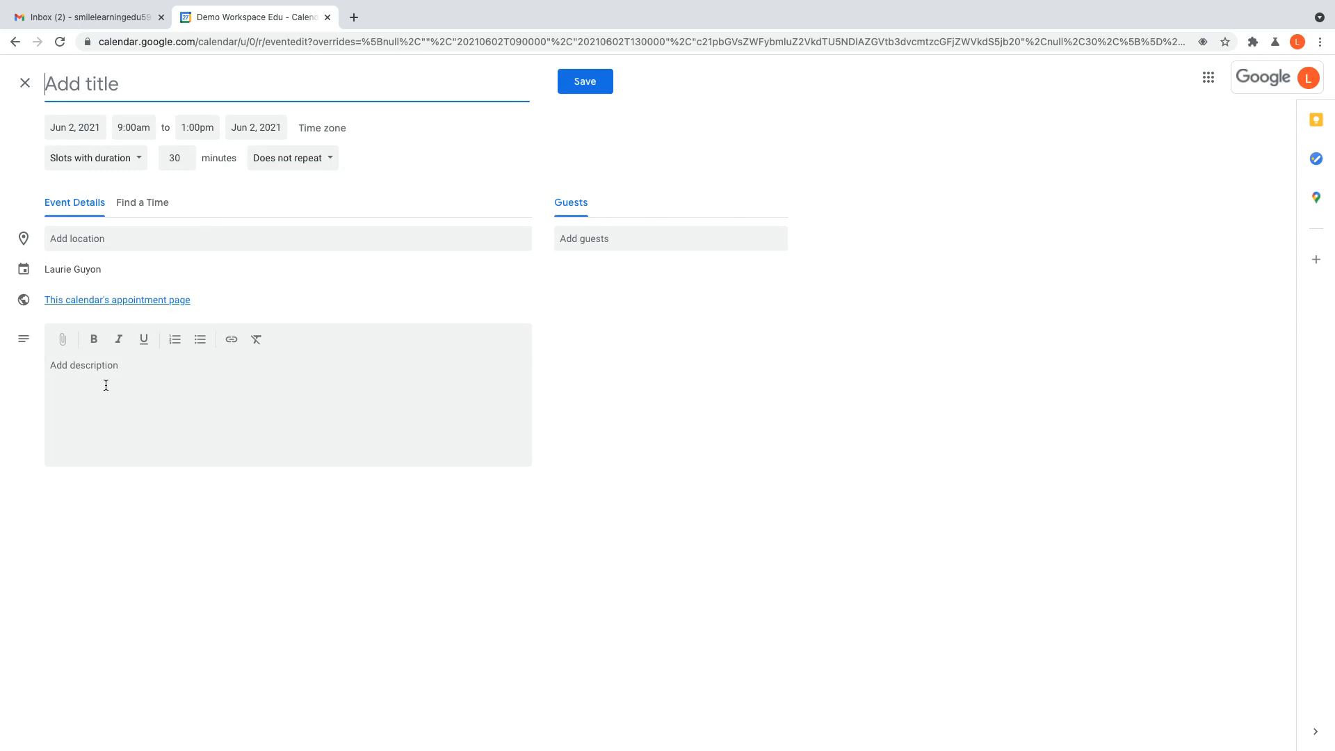
pyautogui.moveTo(230, 338)
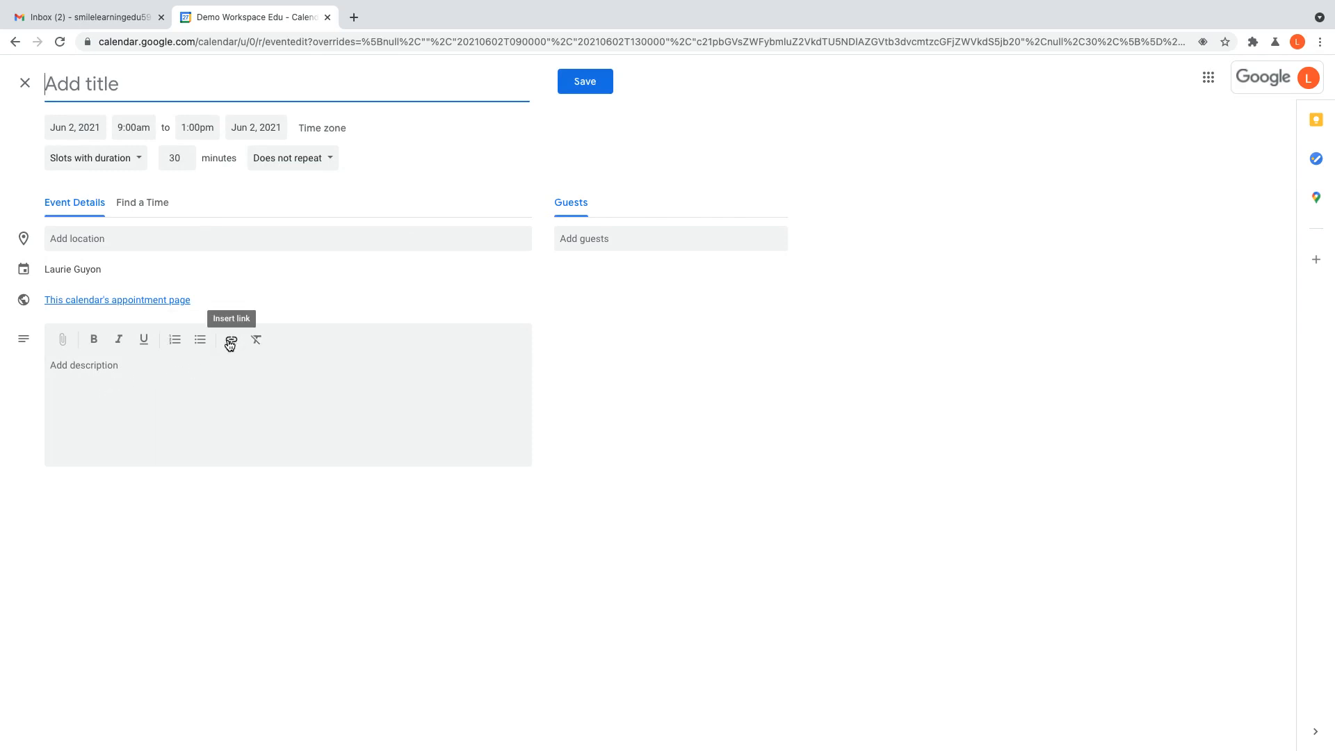
pyautogui.moveTo(227, 307)
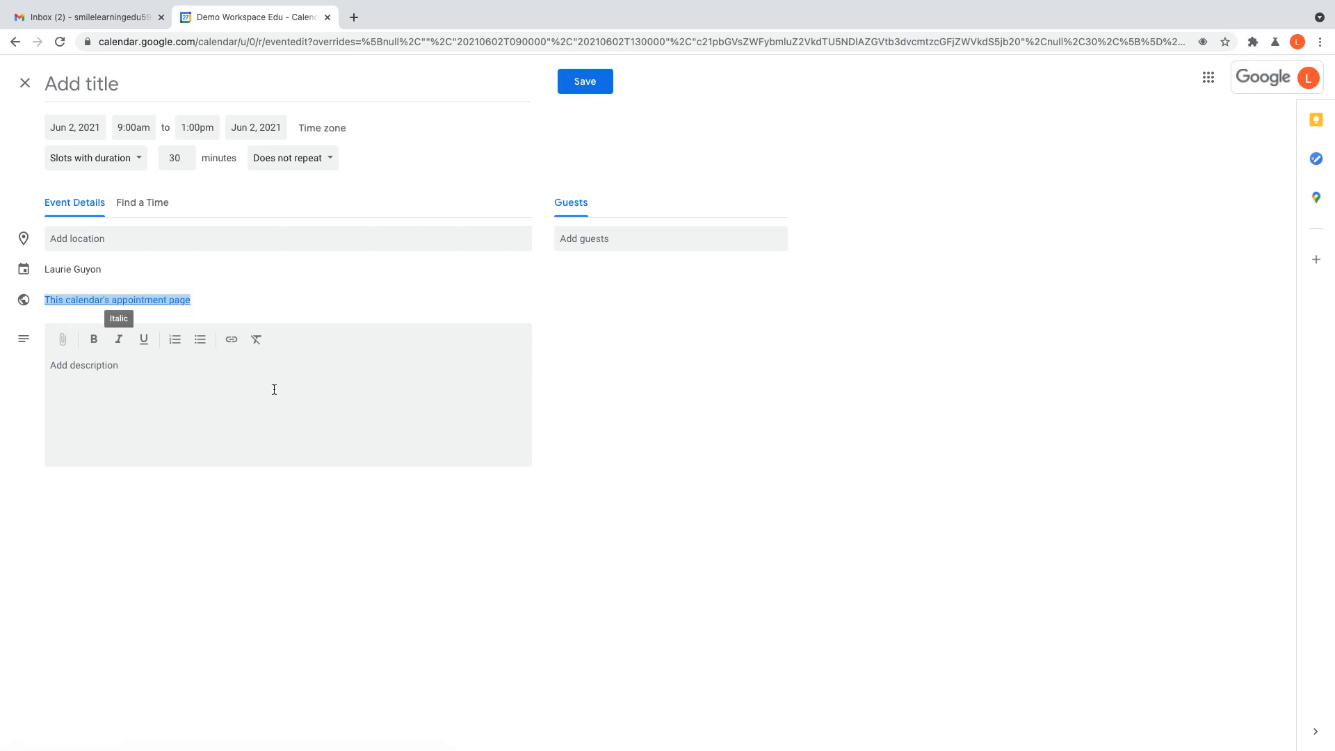
pyautogui.moveTo(193, 99)
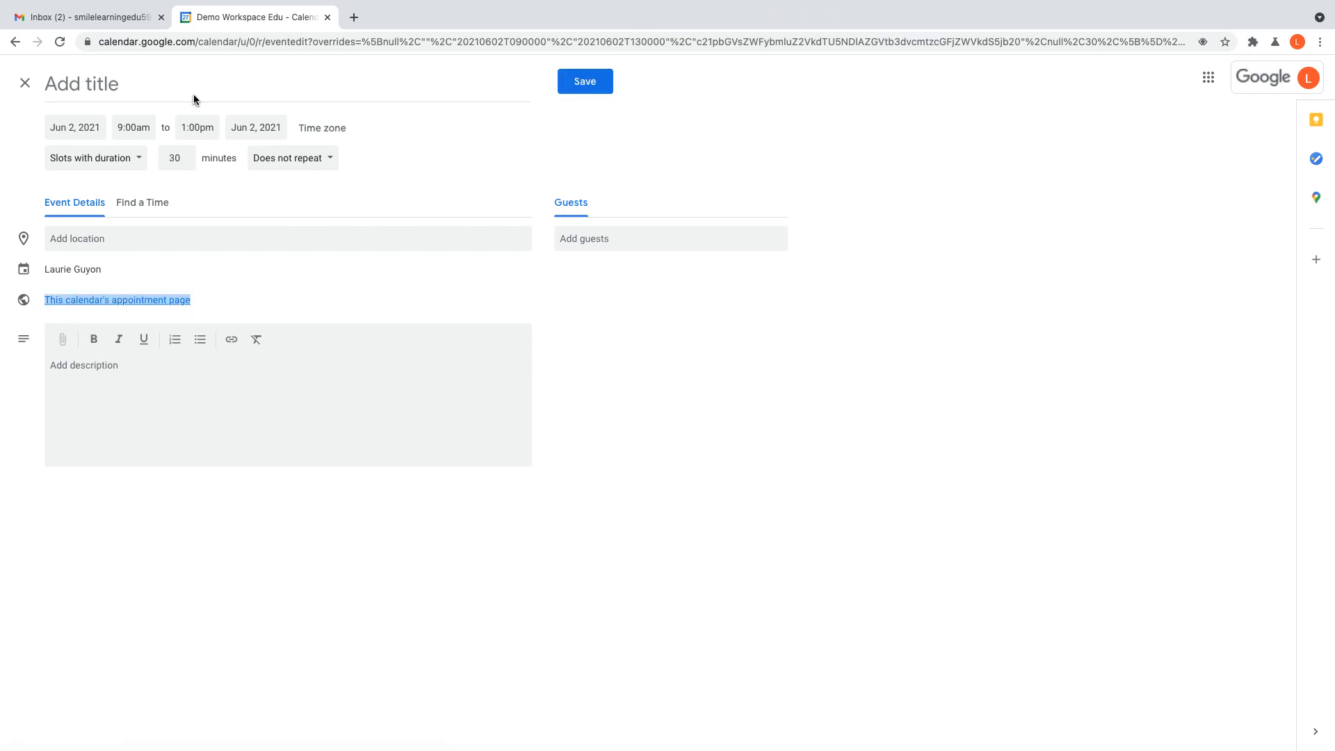
pyautogui.write('Sample')
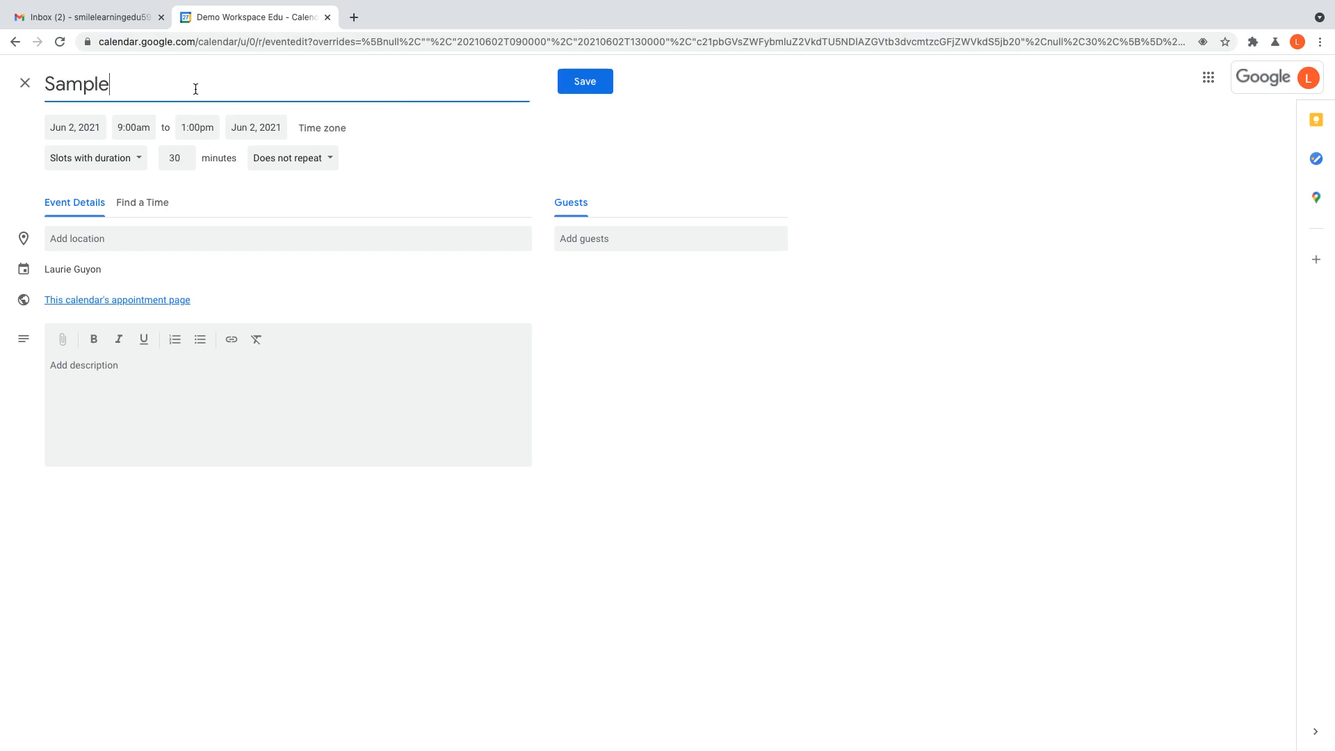
pyautogui.write('Appointme')
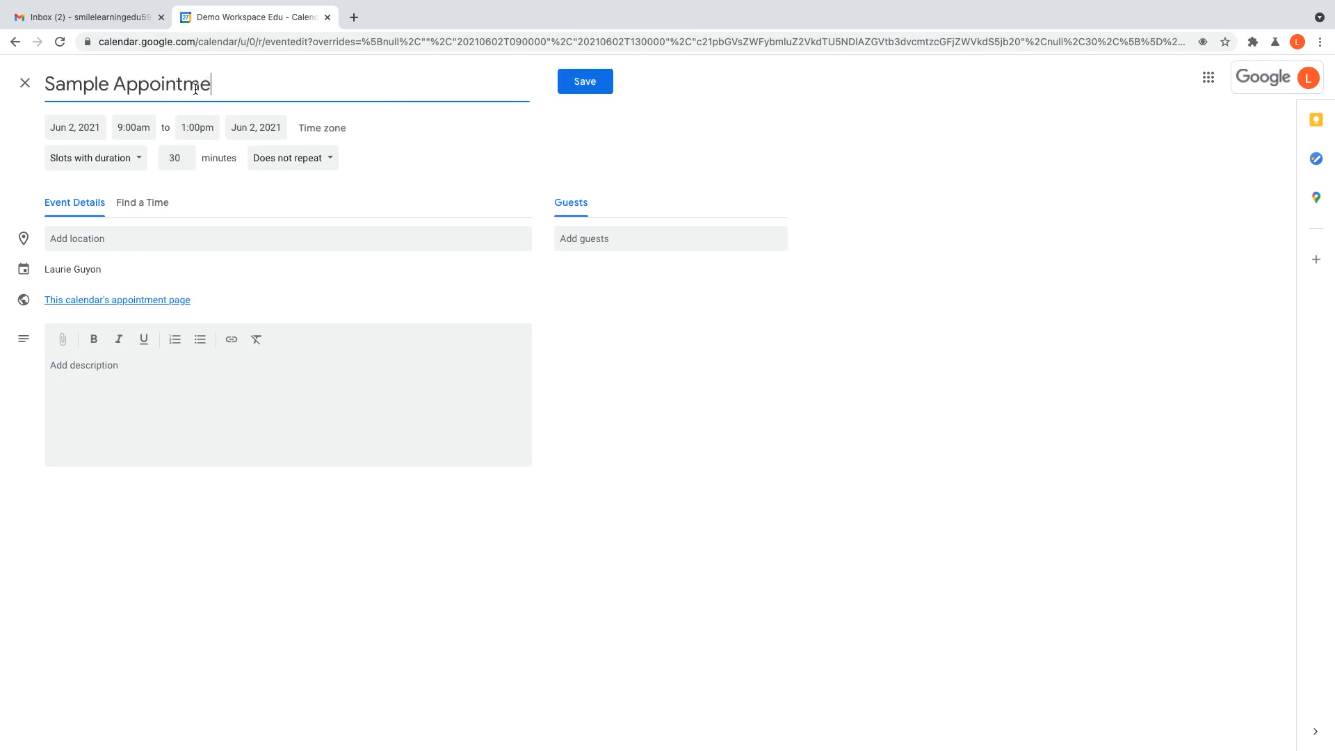
pyautogui.write('nts')
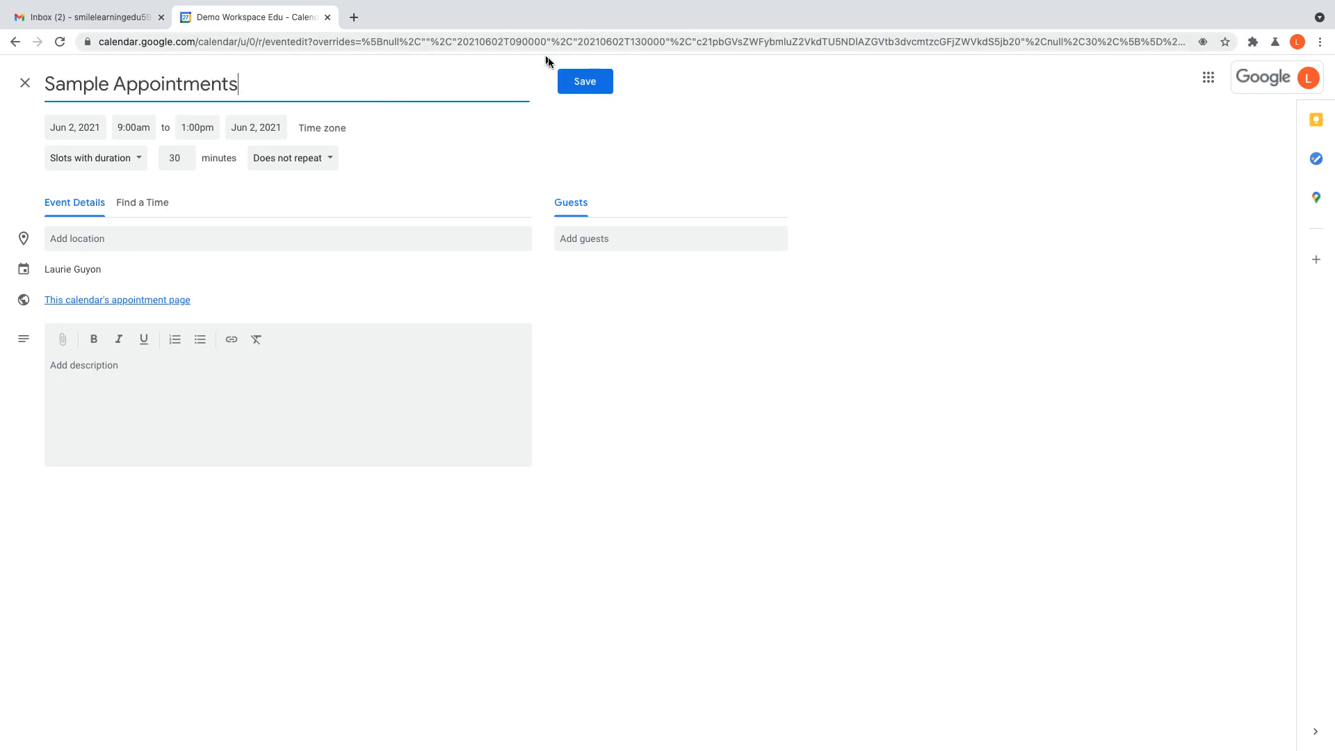
pyautogui.click(584, 81)
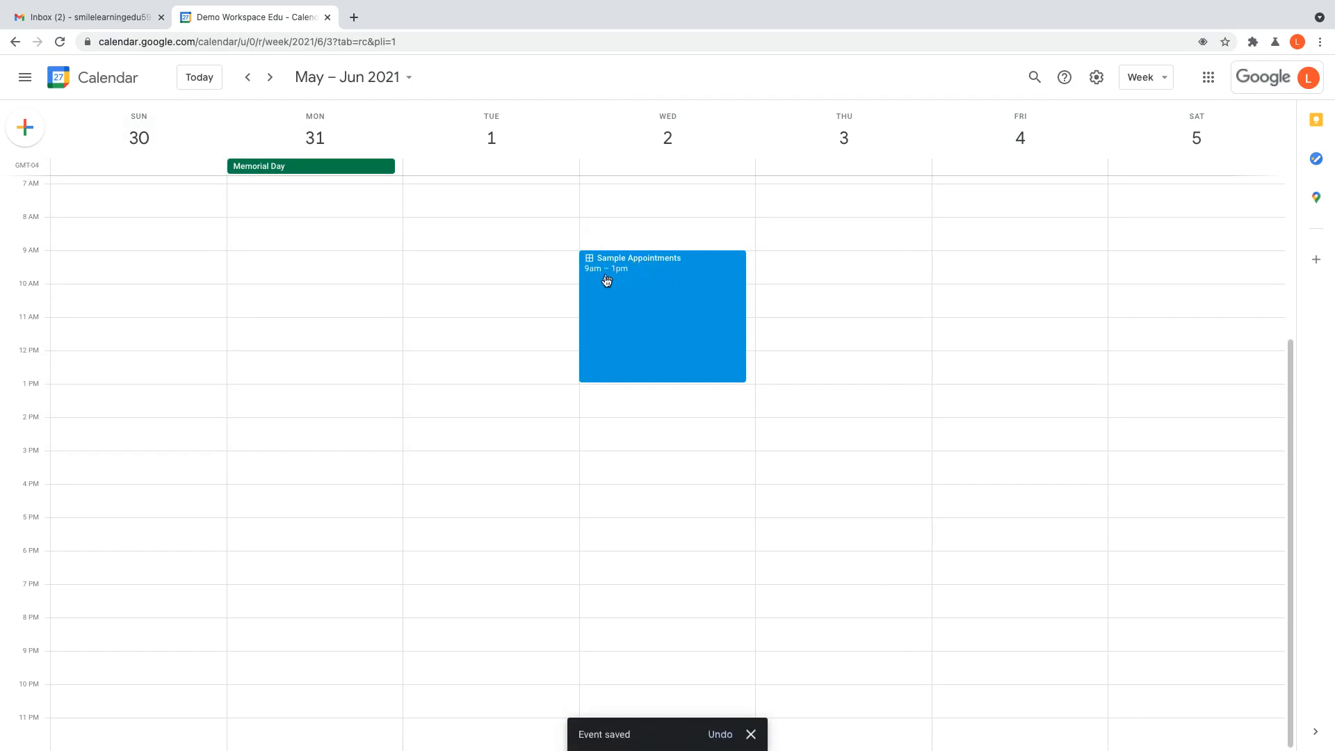
pyautogui.moveTo(655, 297)
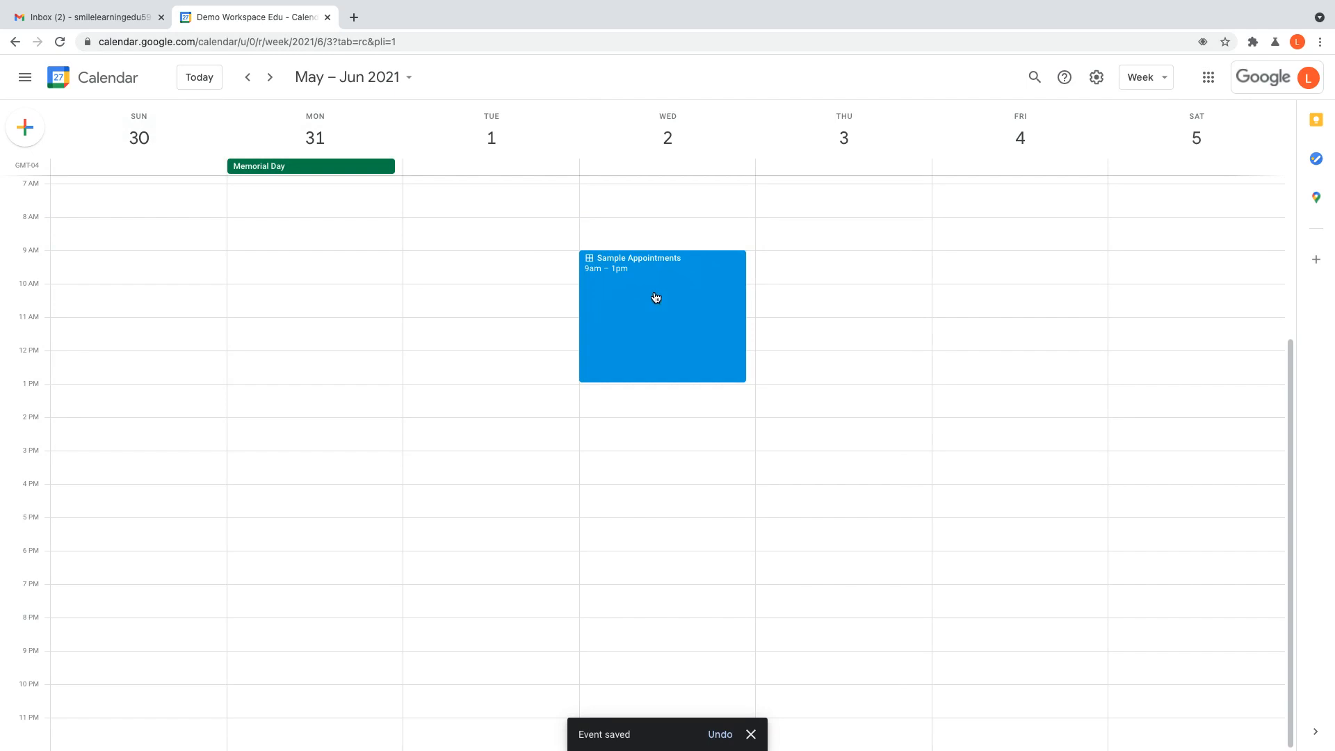
# Step: Open the Sample Appointments block's details popup on June 2
pyautogui.click(655, 297)
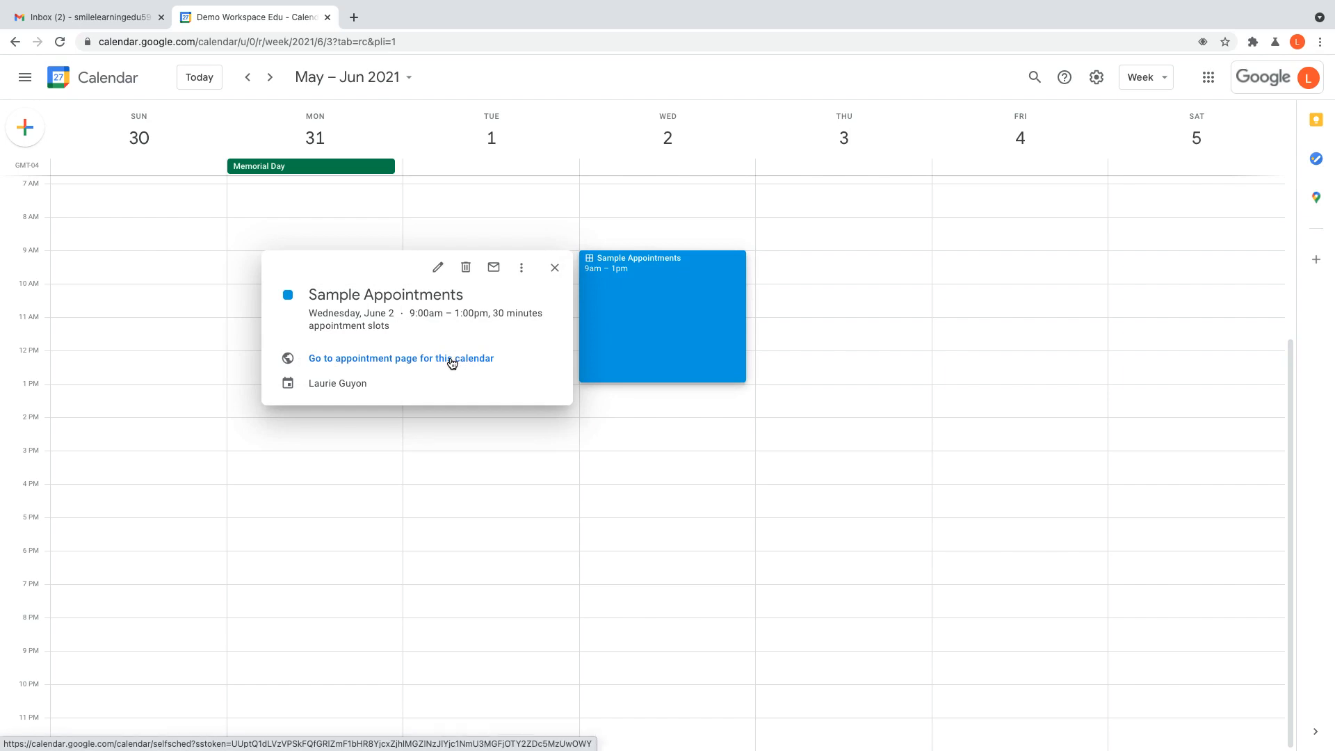
pyautogui.moveTo(406, 365)
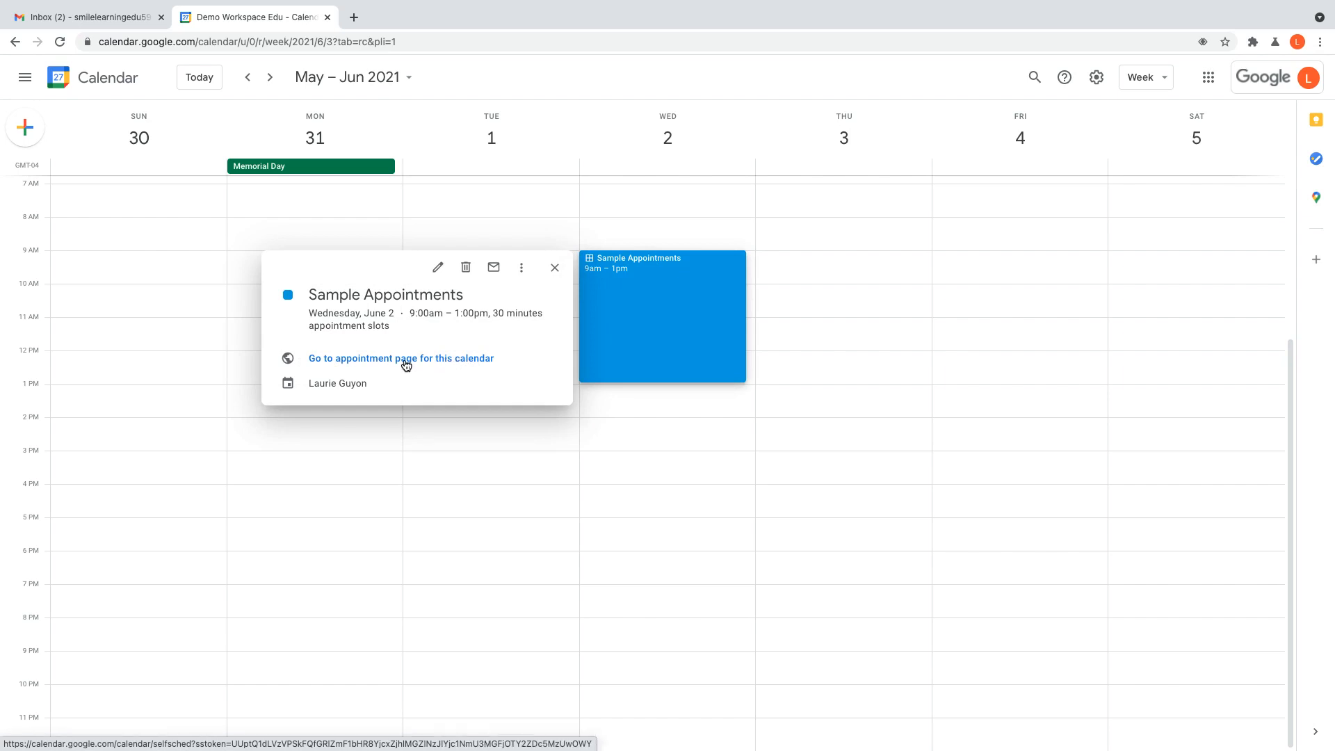
# Step: Open the booking page and pick the 9:00am June 2 slot
pyautogui.click(401, 358)
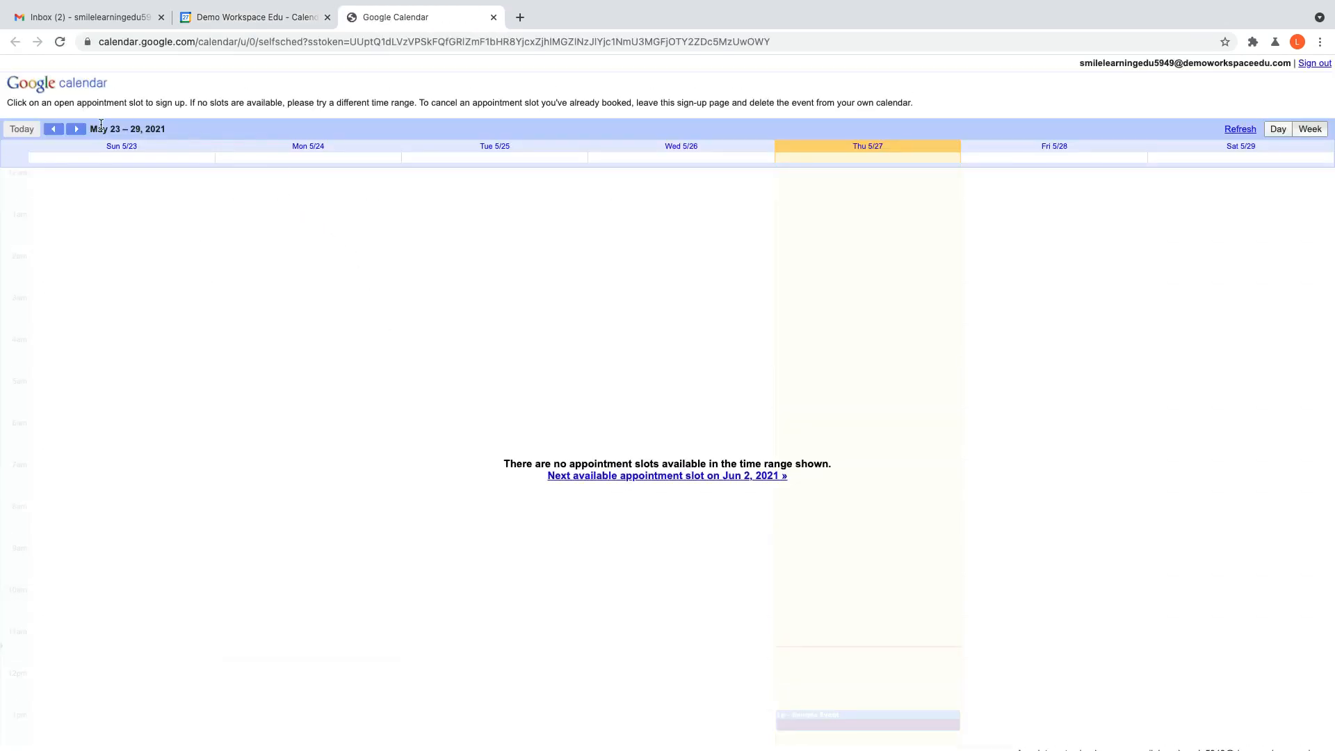
pyautogui.click(76, 128)
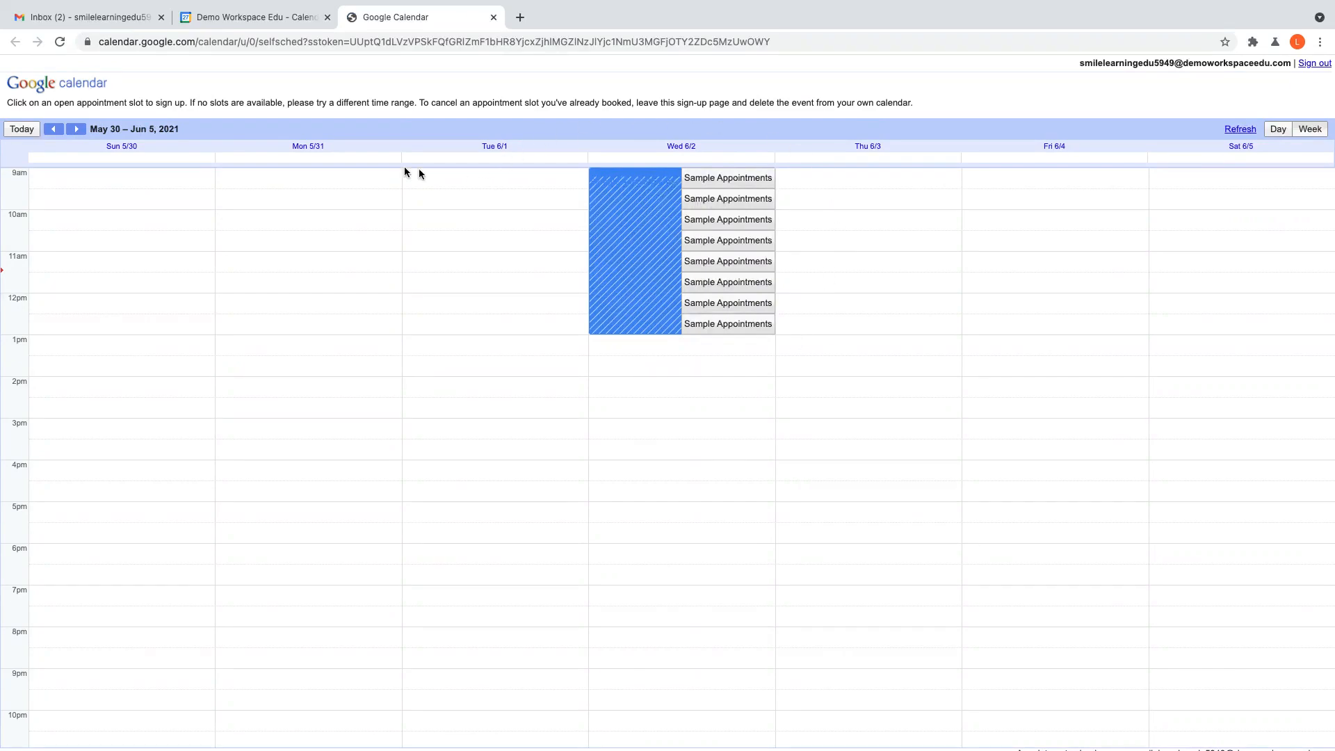
pyautogui.moveTo(664, 160)
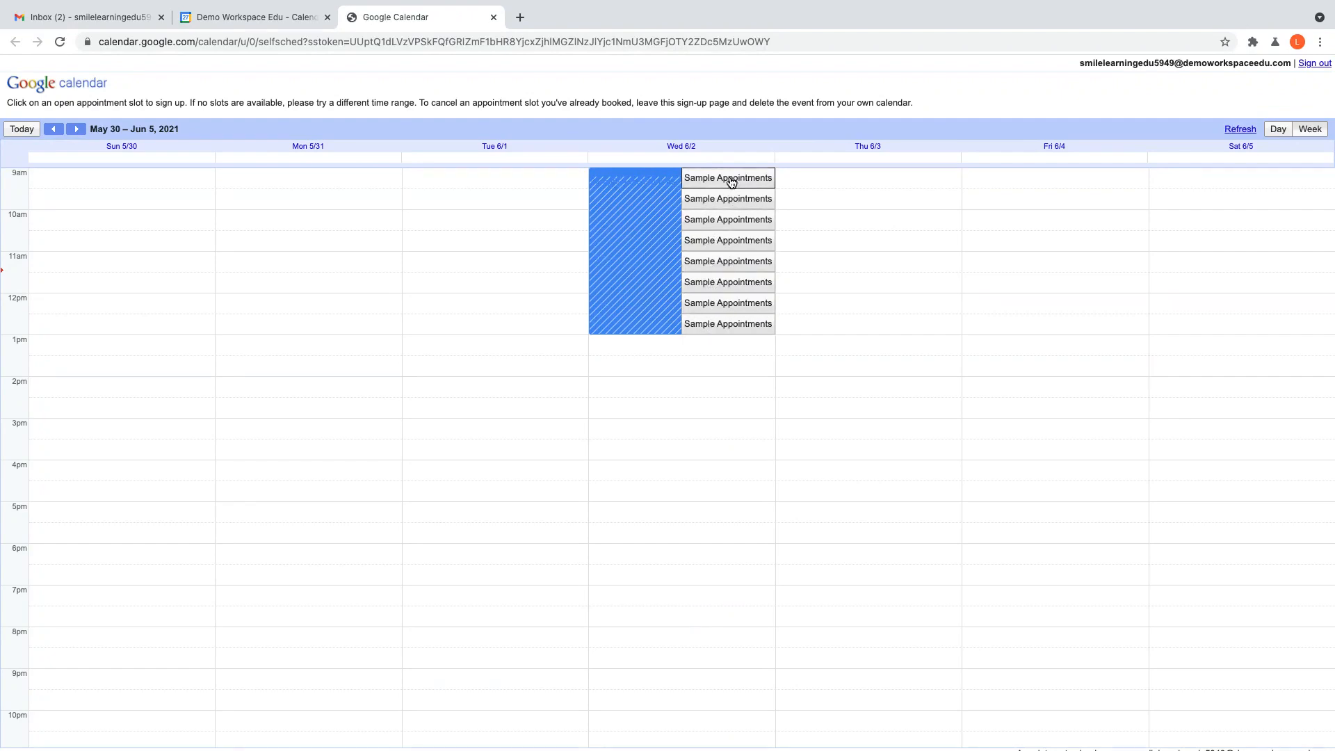
pyautogui.click(728, 177)
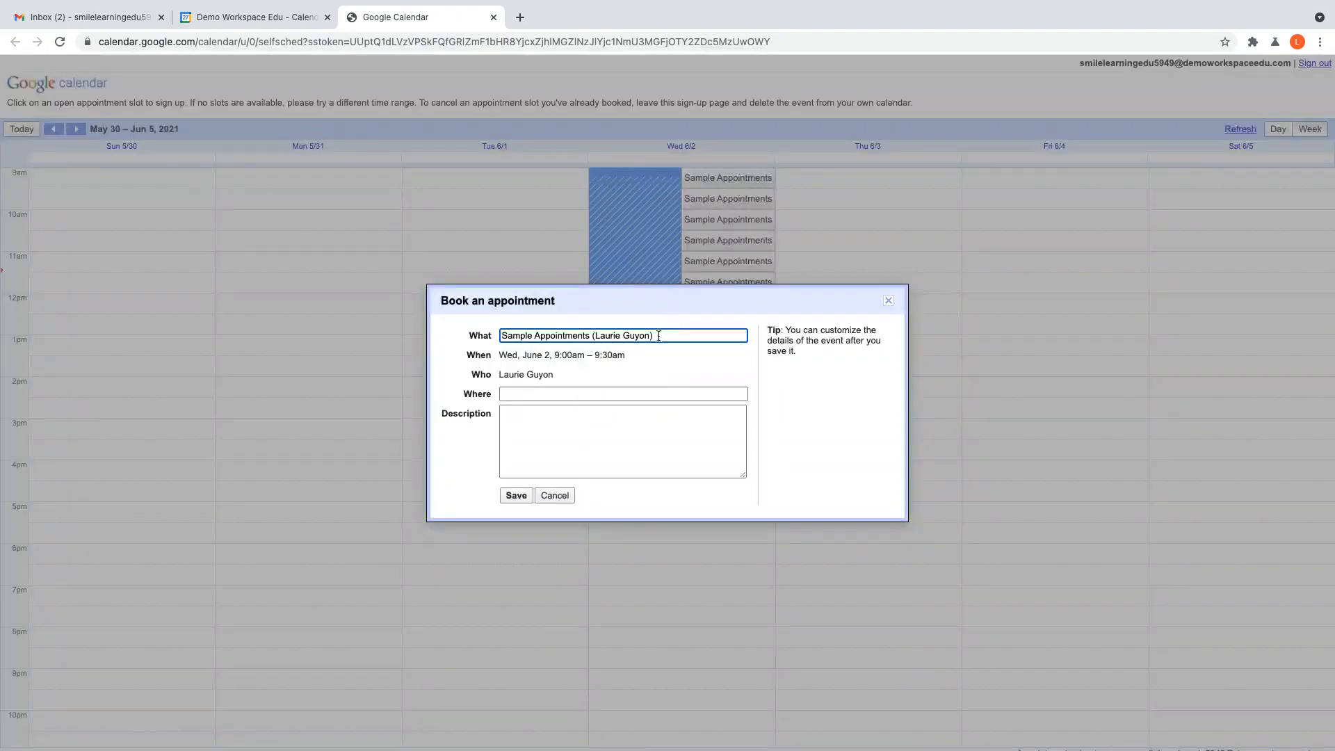
# Step: Book the slot as Laurie, location School, description Paisley, and save
pyautogui.write('Laurie')
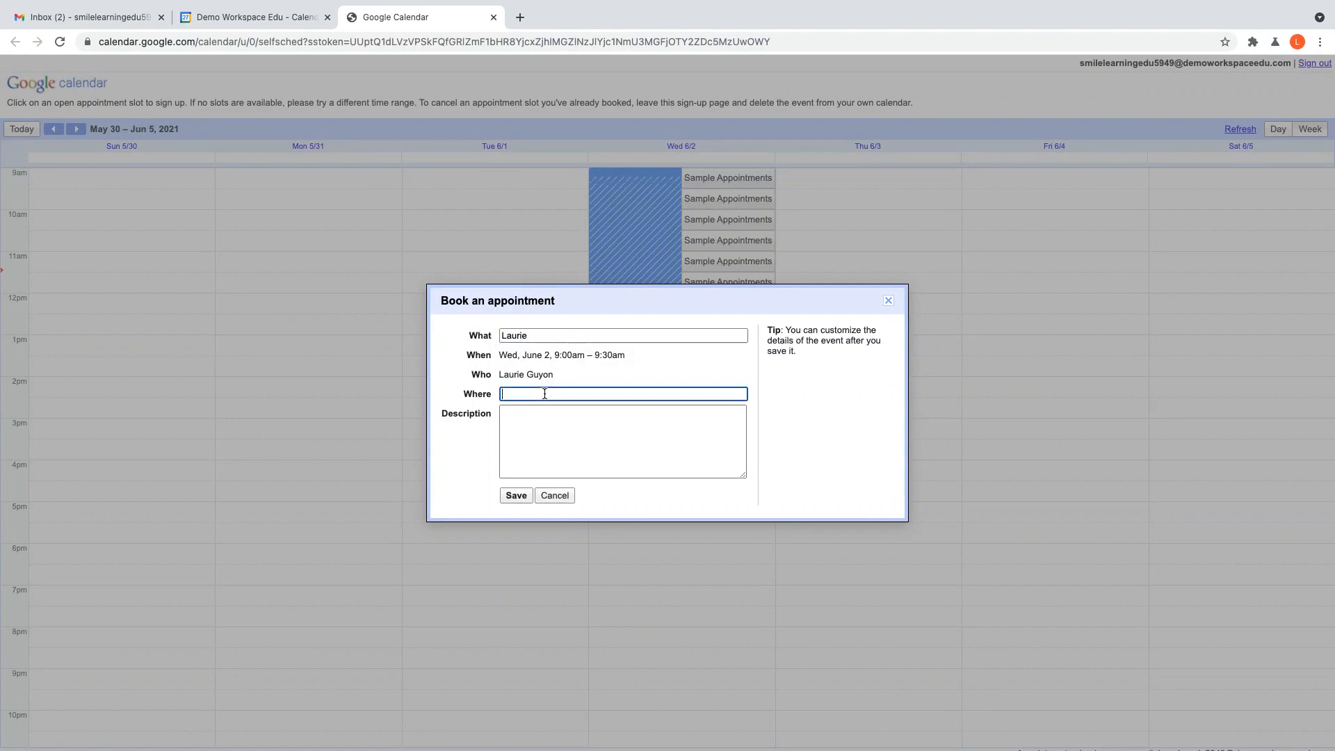
pyautogui.write('School')
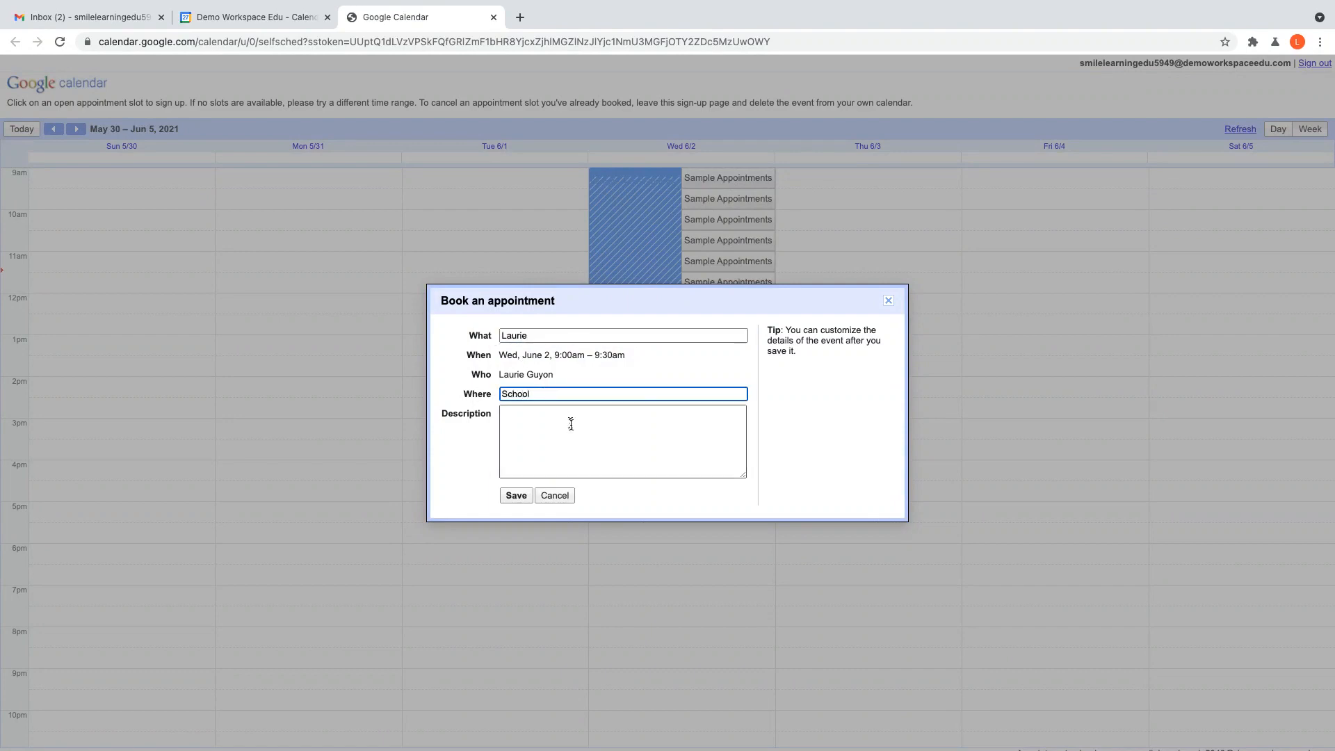
pyautogui.click(622, 440)
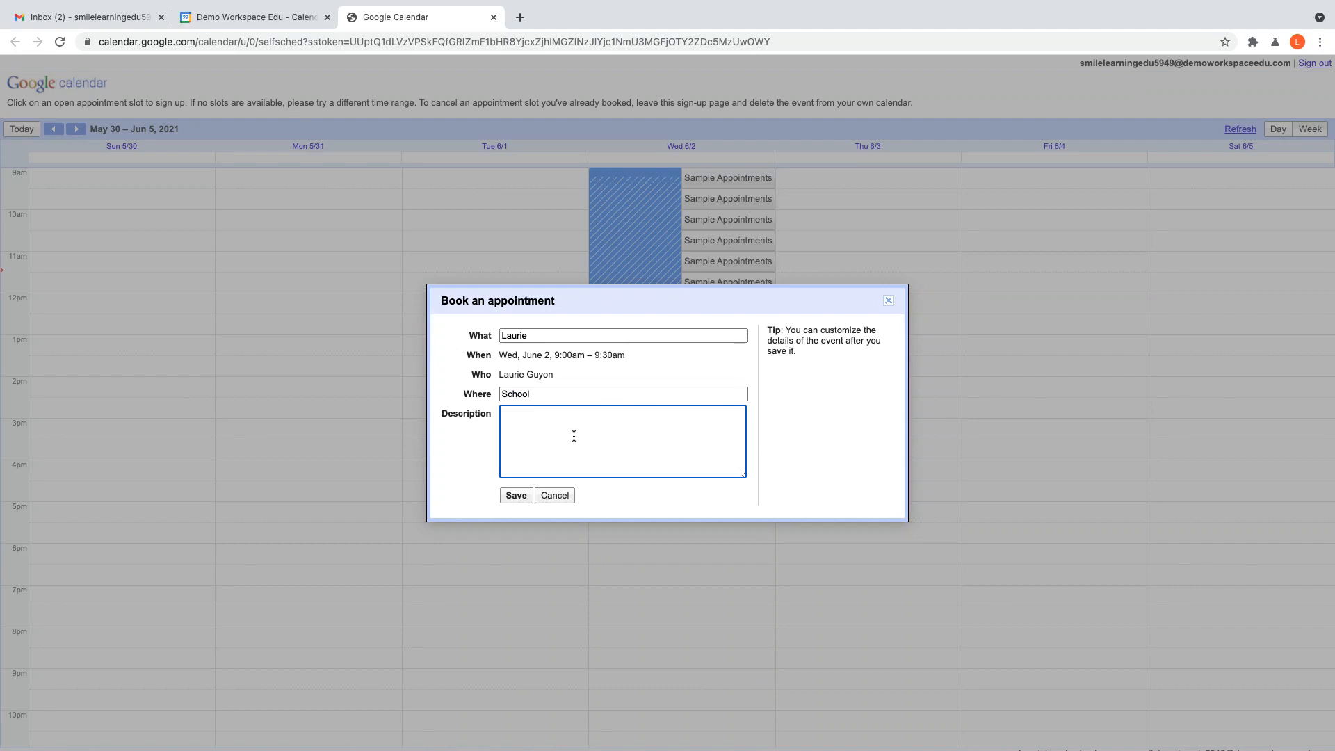
pyautogui.write('Paisley')
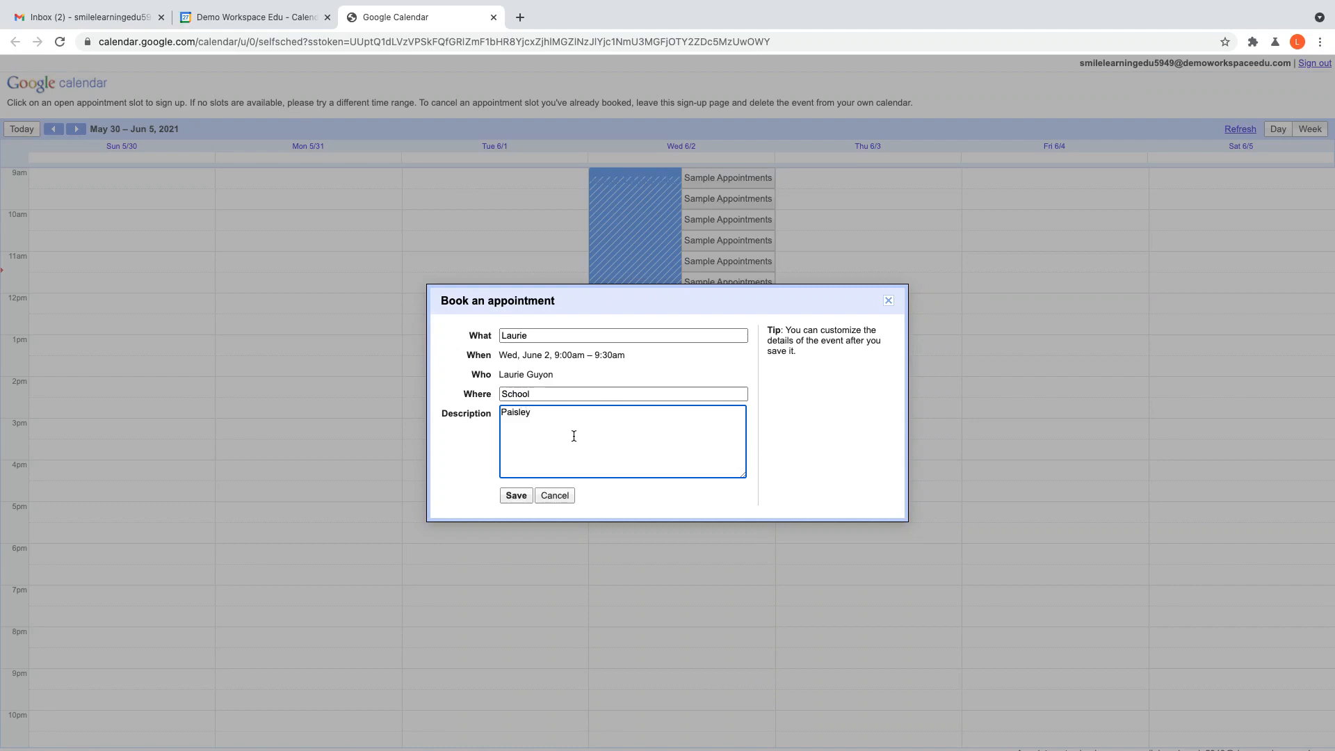
pyautogui.click(515, 495)
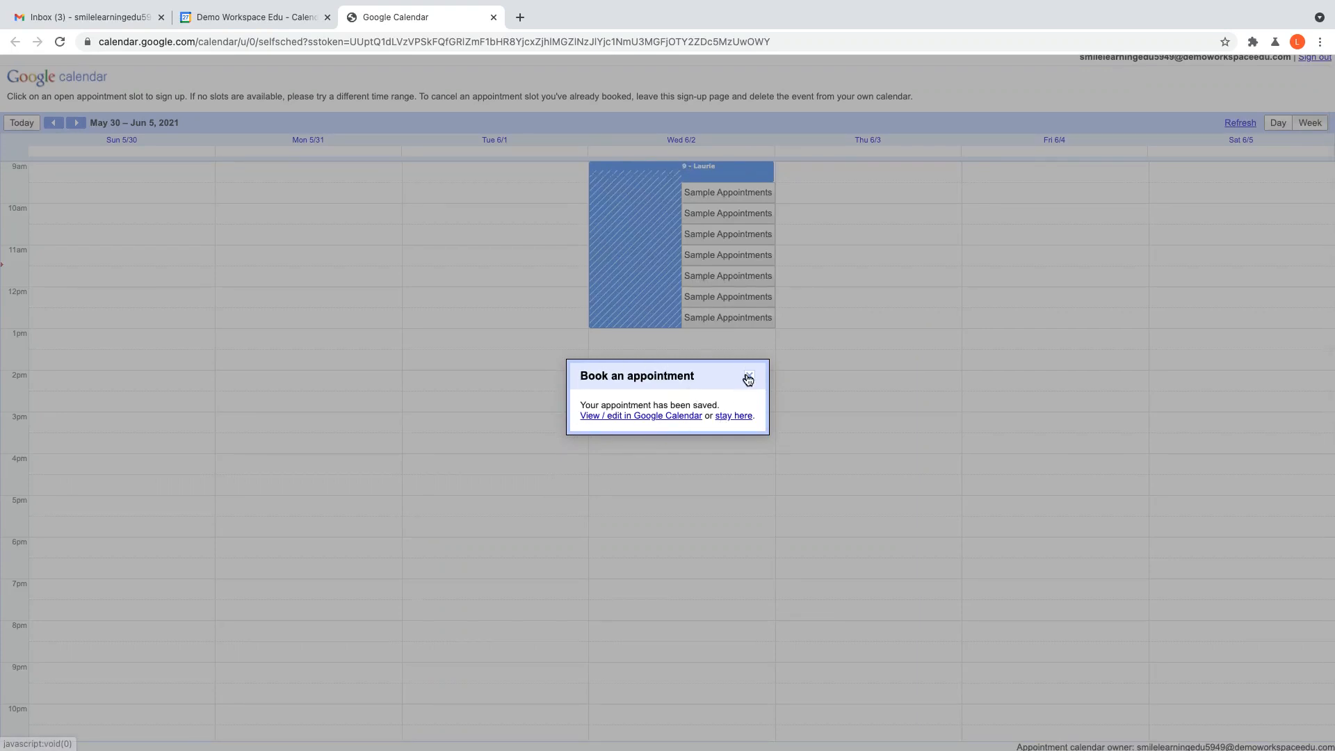
# Step: Check Laurie's booking on the owner's calendar, then reopen the appointment page in the second account
pyautogui.click(747, 376)
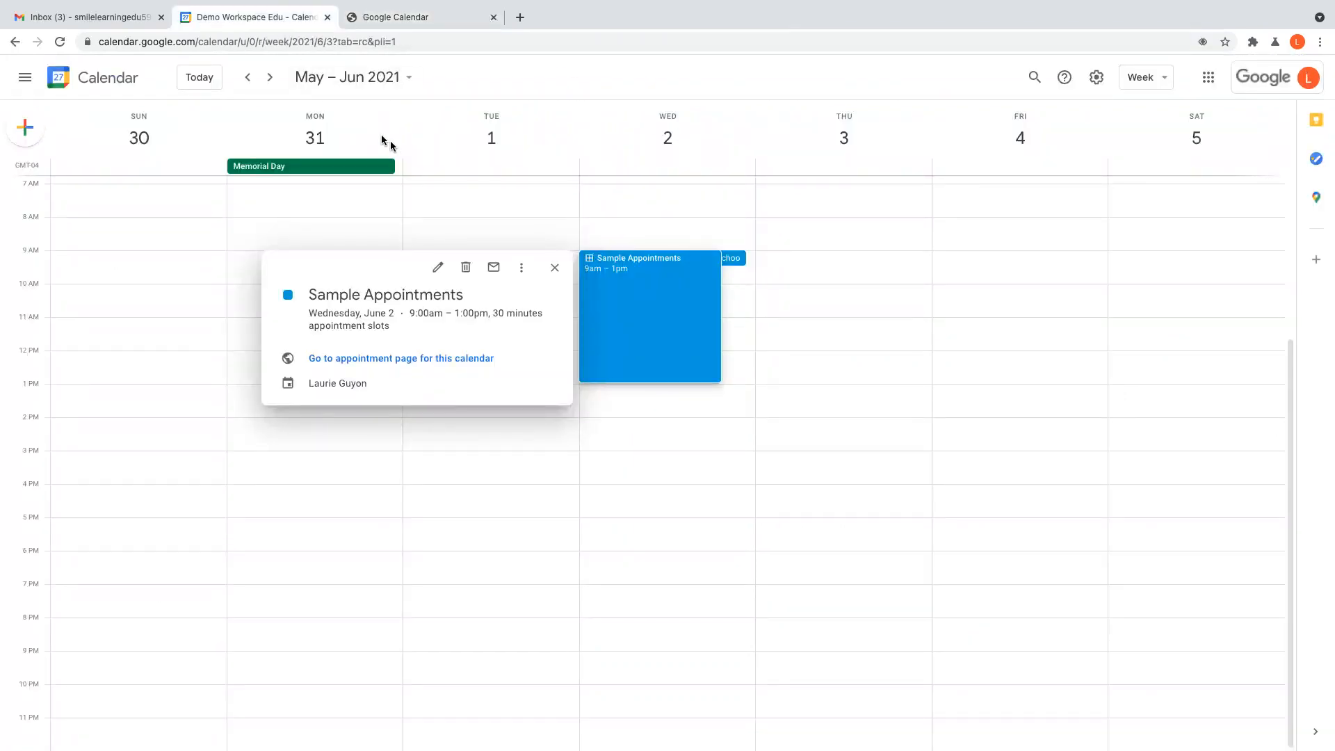
pyautogui.click(554, 267)
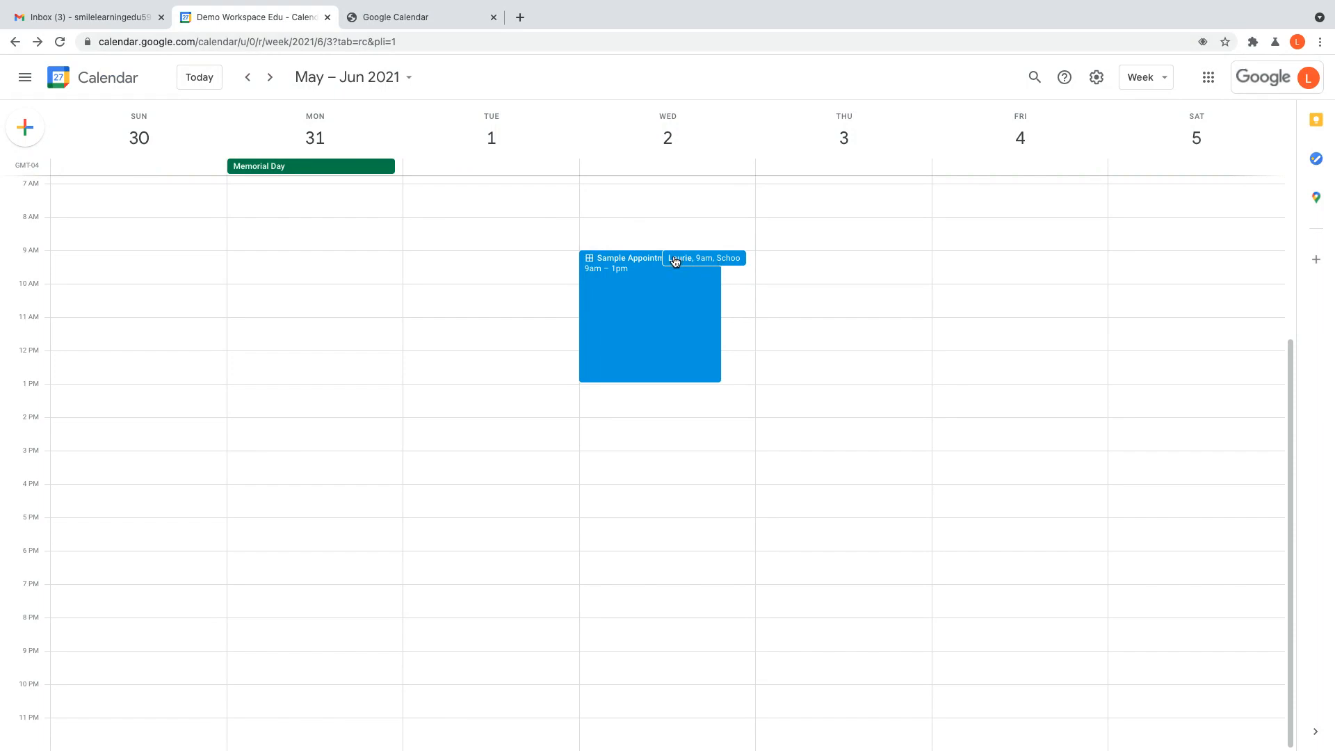
pyautogui.moveTo(687, 271)
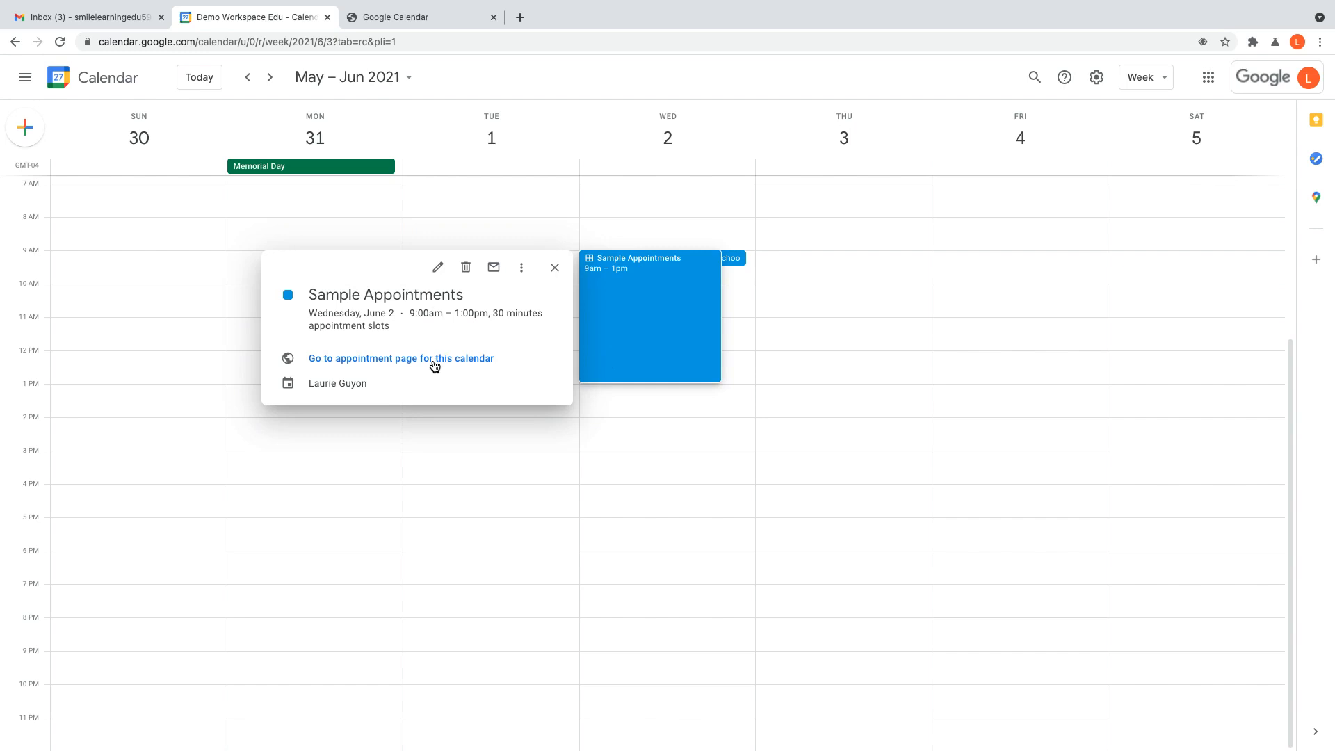
pyautogui.click(401, 357)
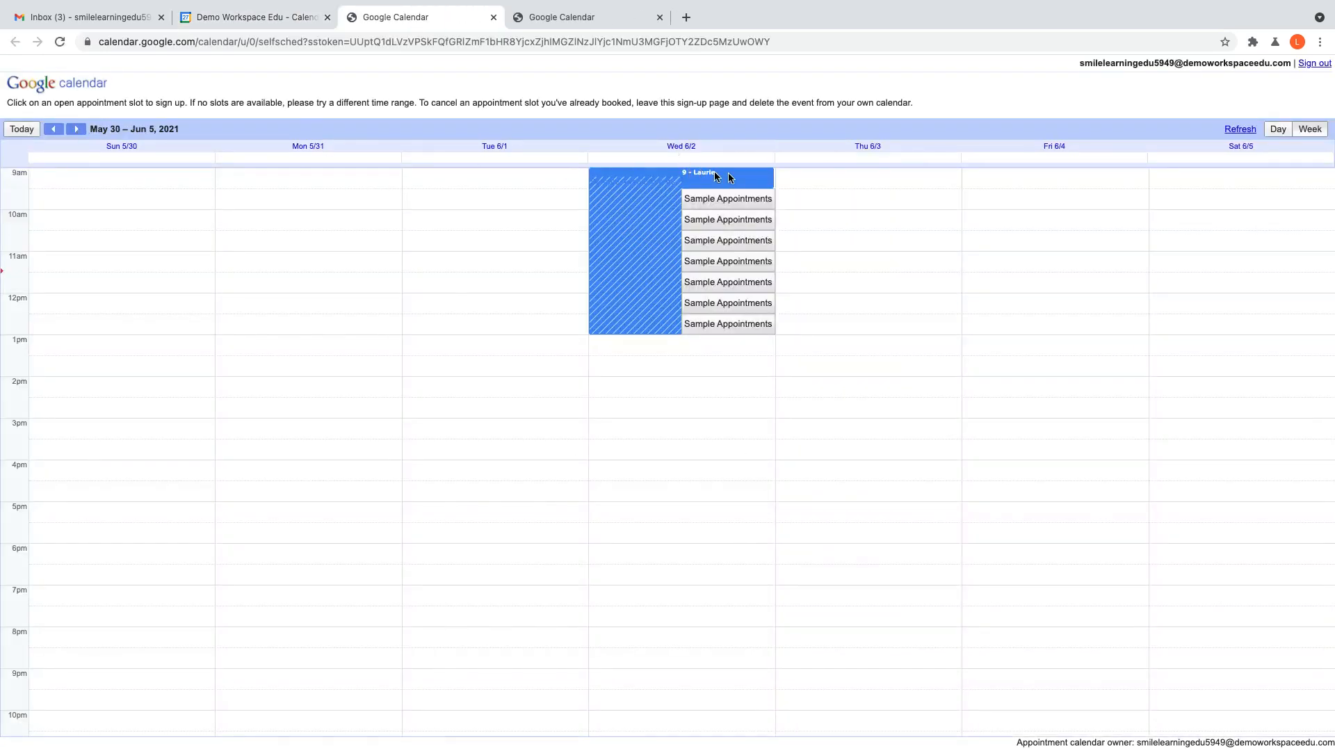
pyautogui.moveTo(727, 240)
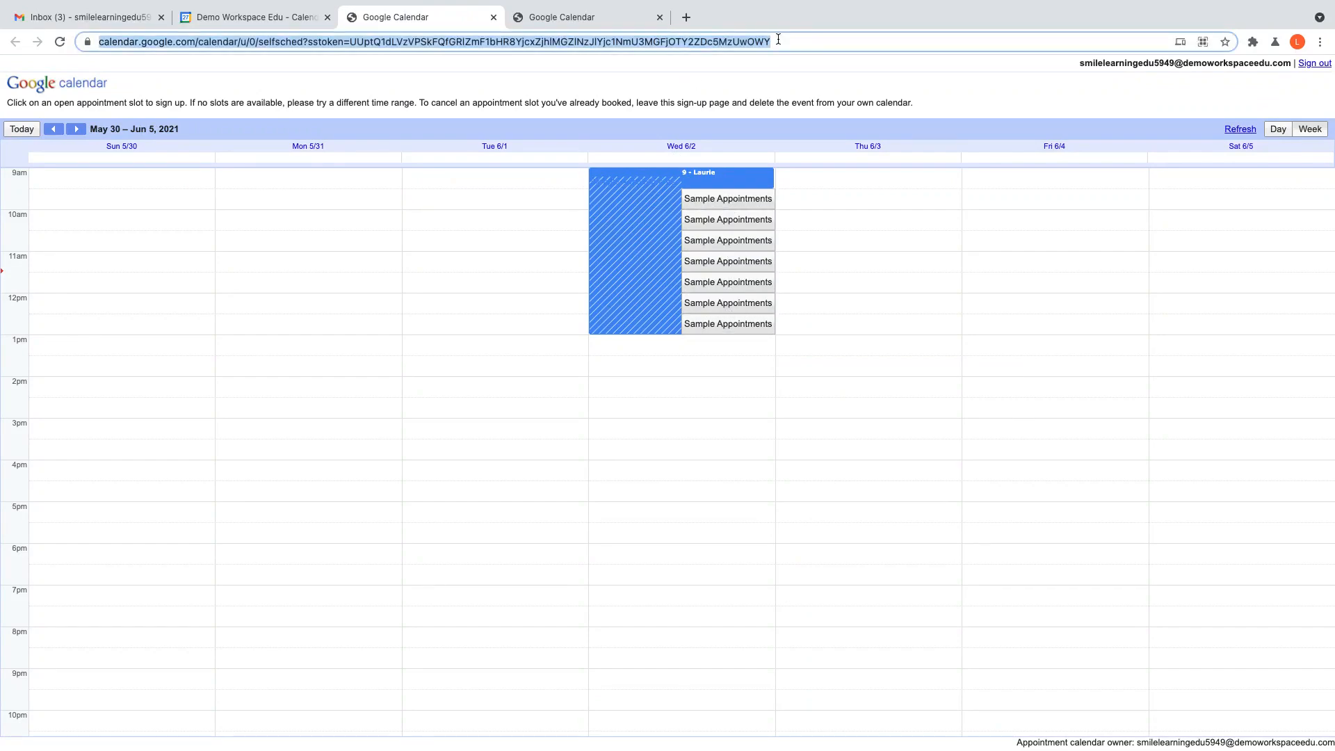
pyautogui.moveTo(1243, 36)
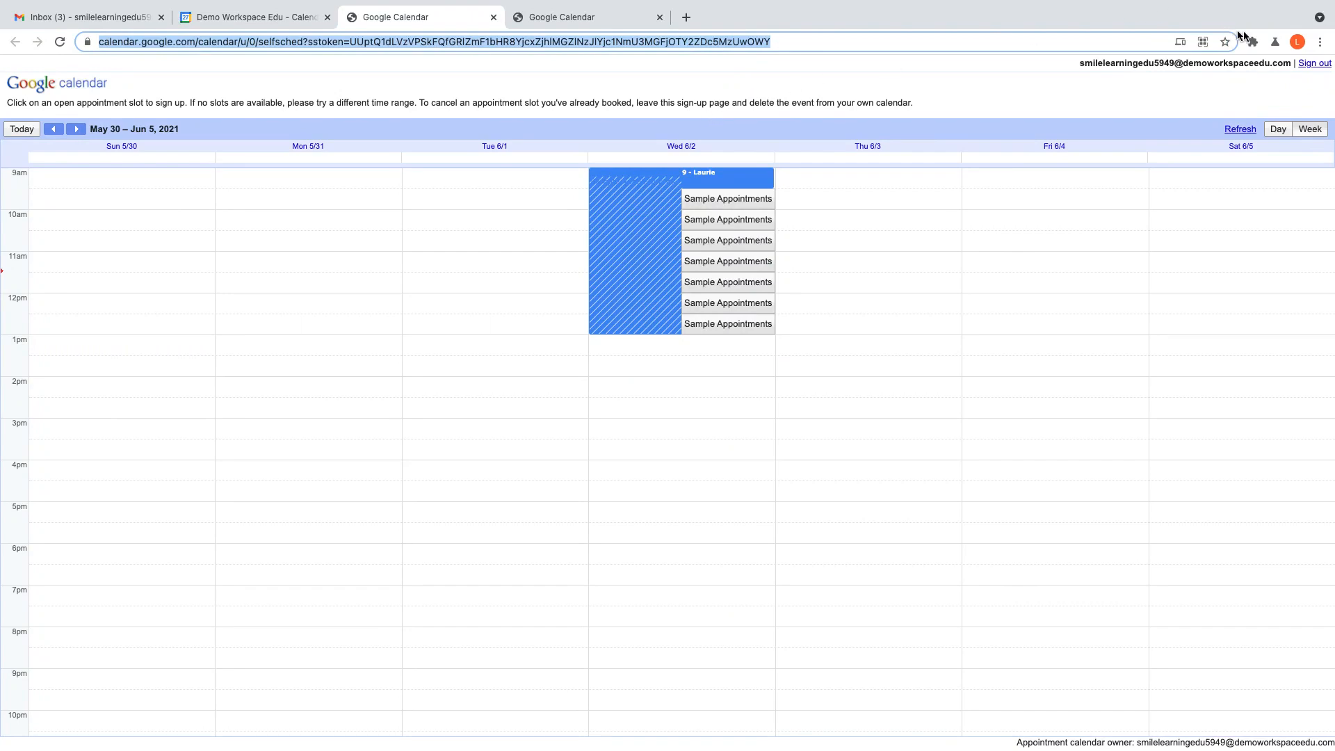
pyautogui.click(1298, 41)
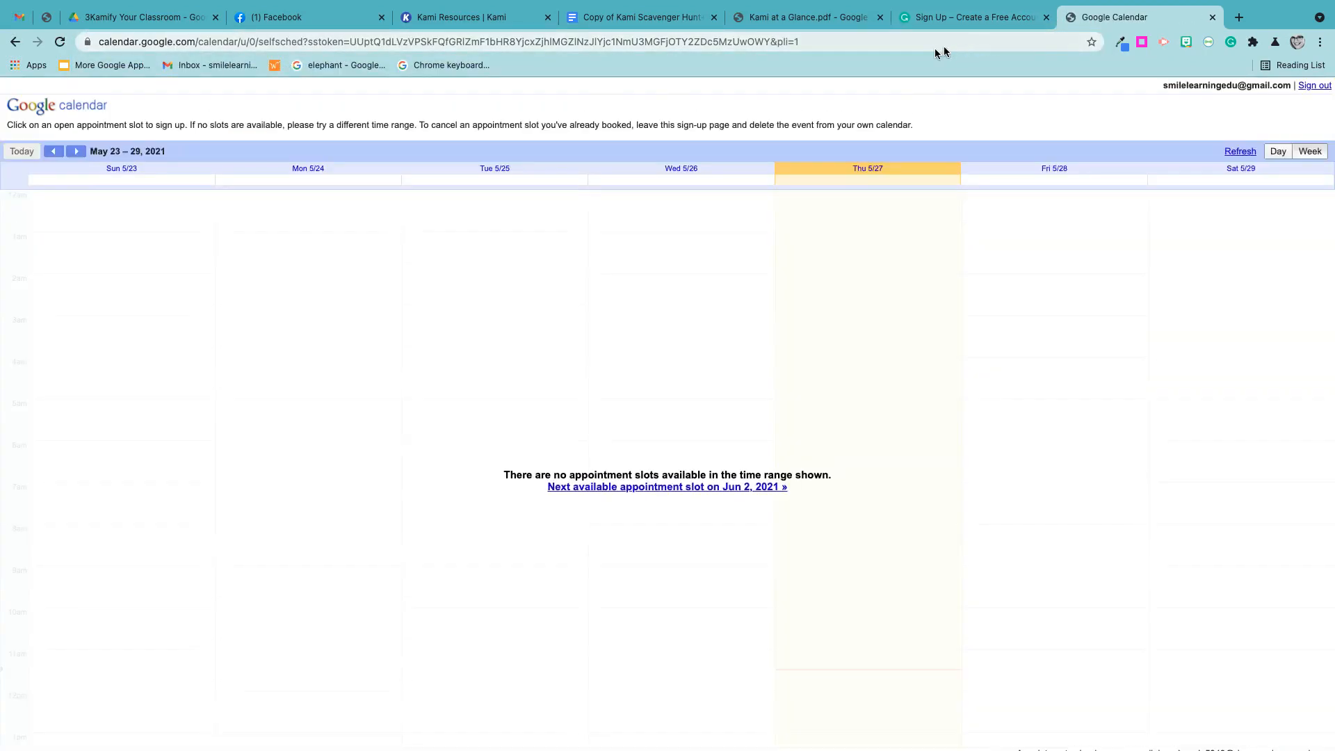
# Step: Book the 9:30am June 2 slot as Charlie and save
pyautogui.click(75, 151)
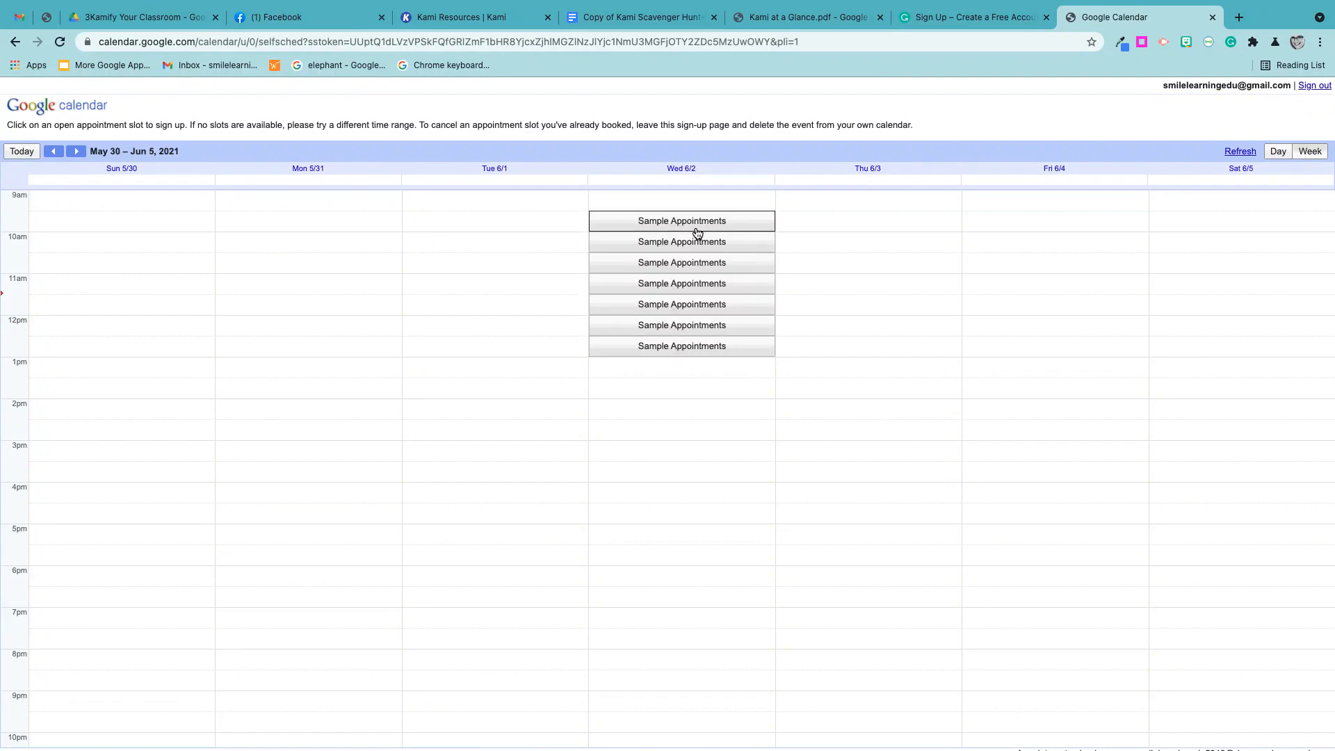
pyautogui.moveTo(681, 242)
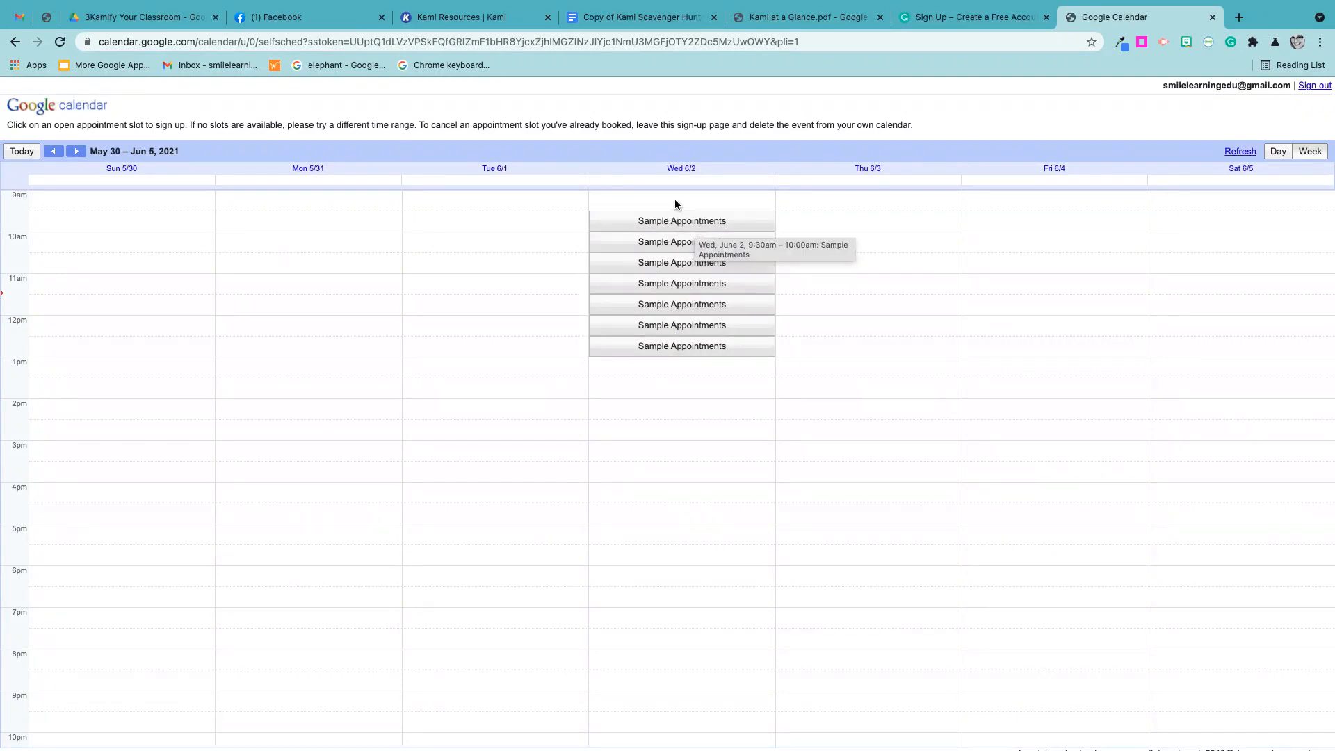
pyautogui.moveTo(667, 210)
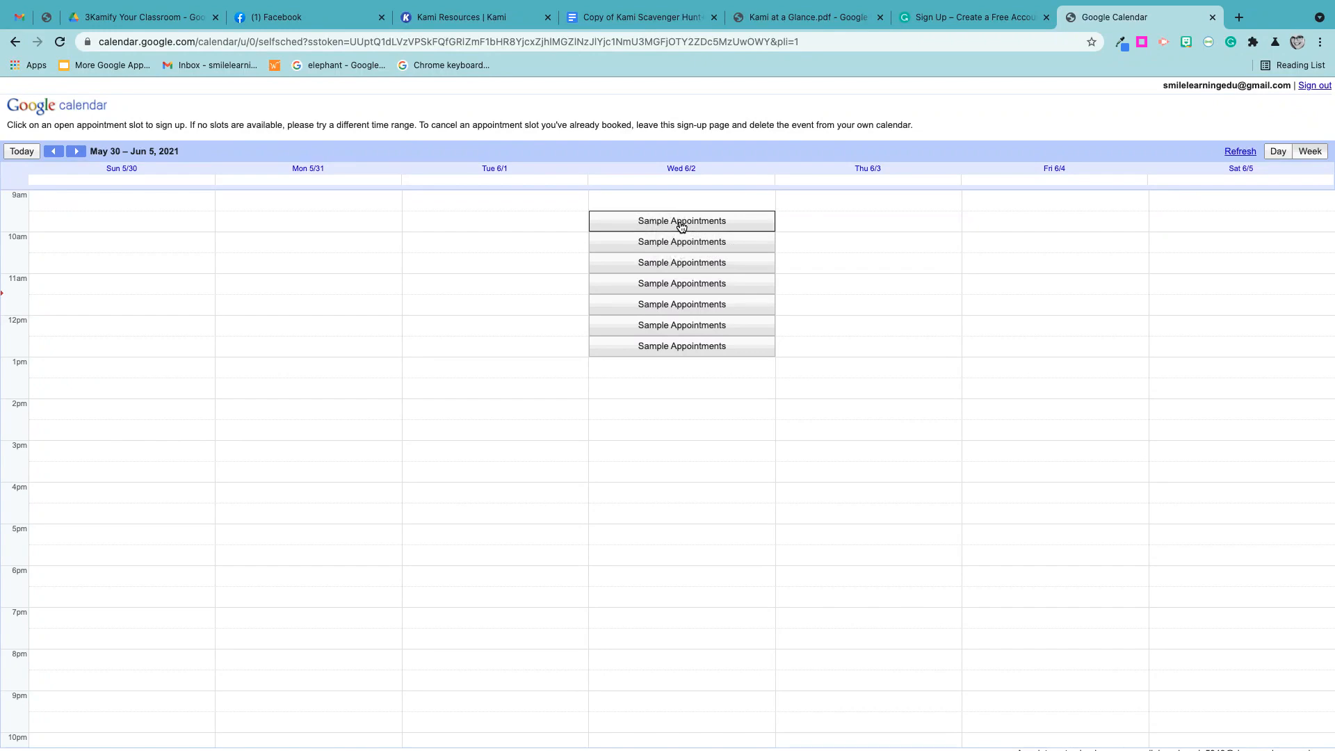
pyautogui.click(681, 220)
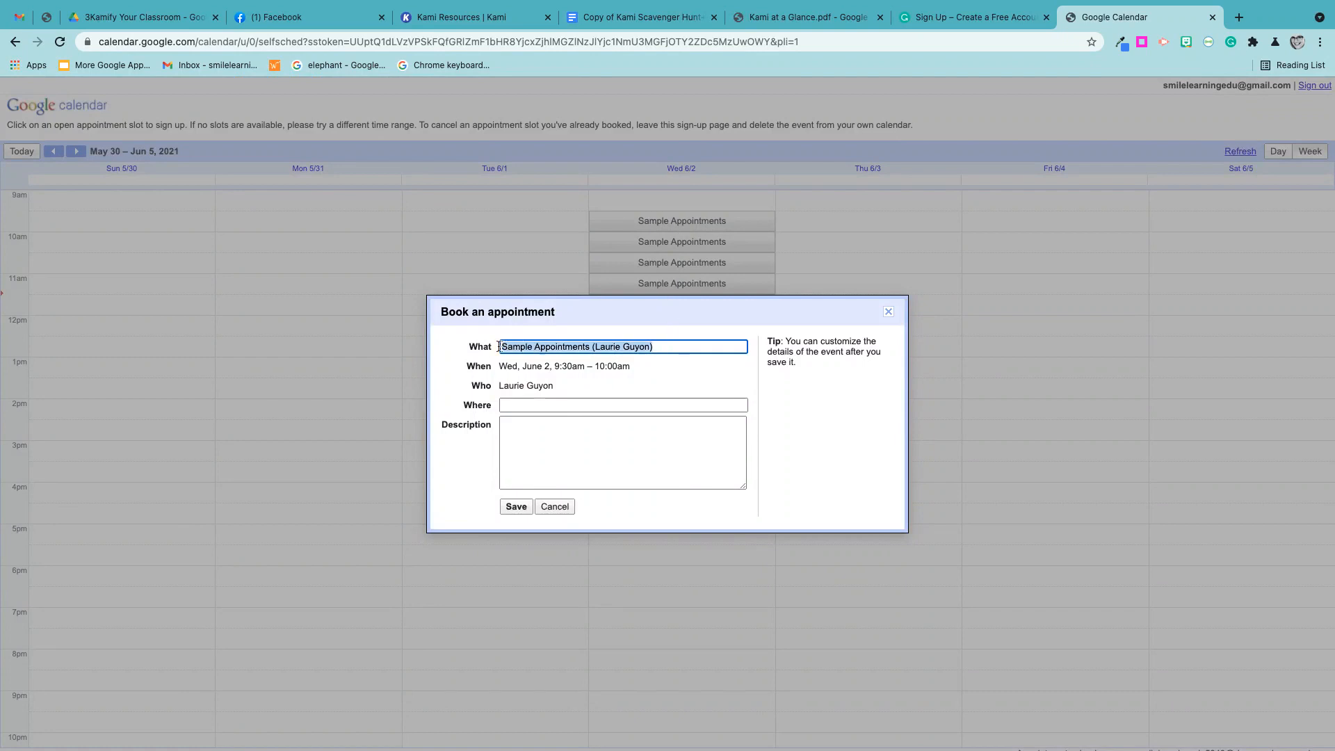
pyautogui.write('Charlie')
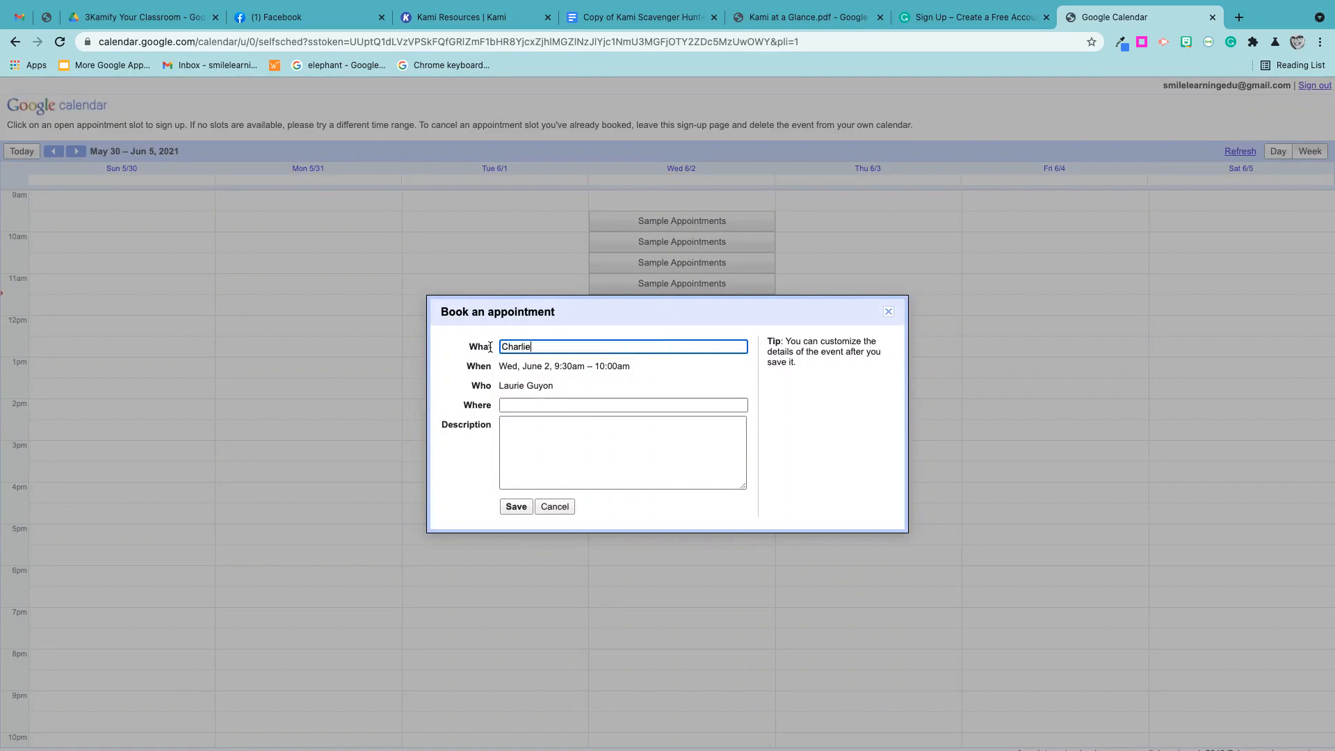
pyautogui.click(515, 507)
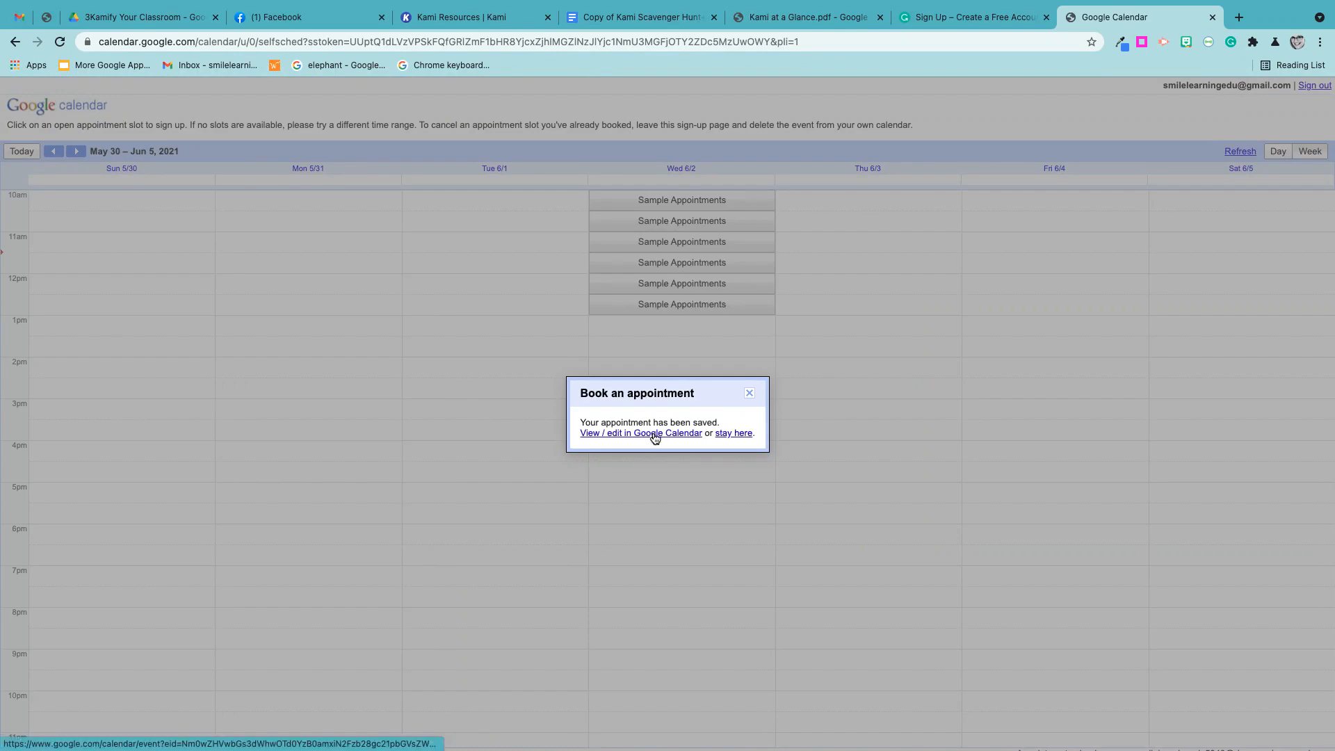
pyautogui.moveTo(706, 416)
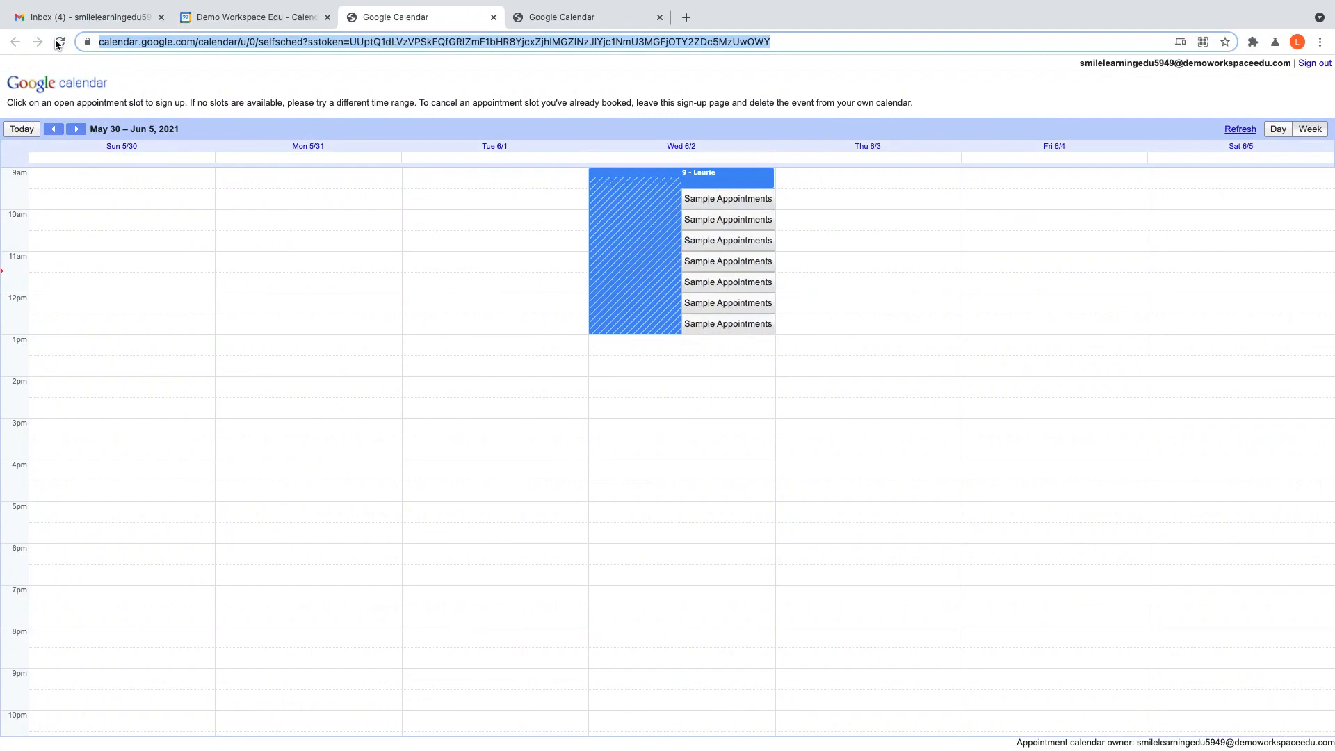
# Step: Reload the booking page and view the Laurie and Charlie bookings on the owner's calendar
pyautogui.click(53, 128)
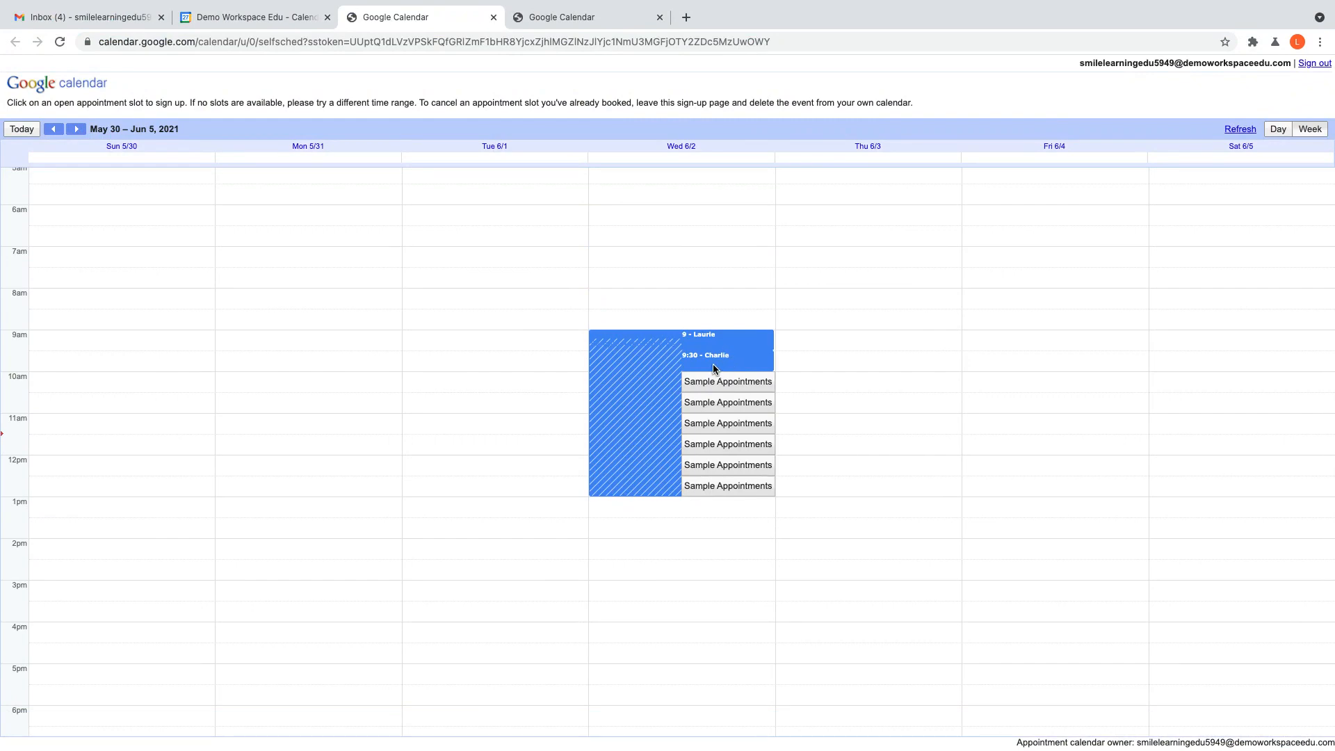
pyautogui.moveTo(734, 356)
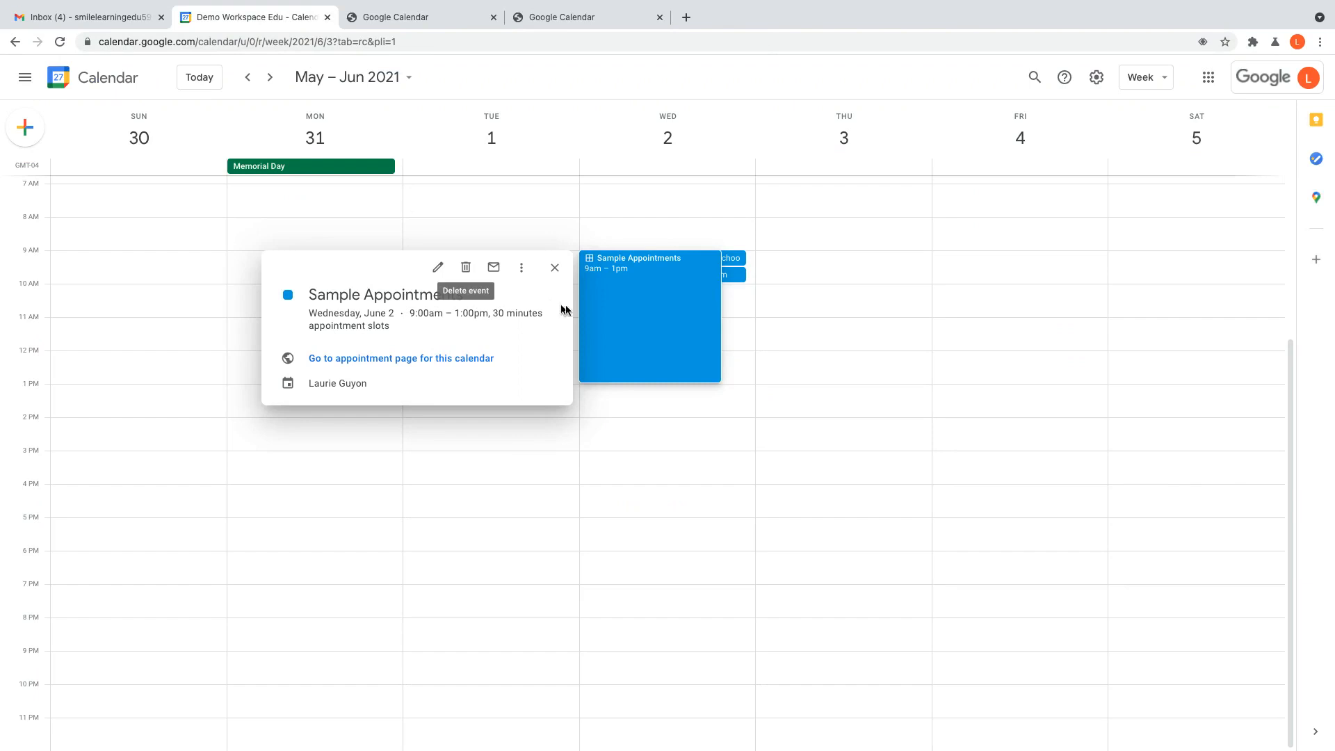
pyautogui.click(555, 267)
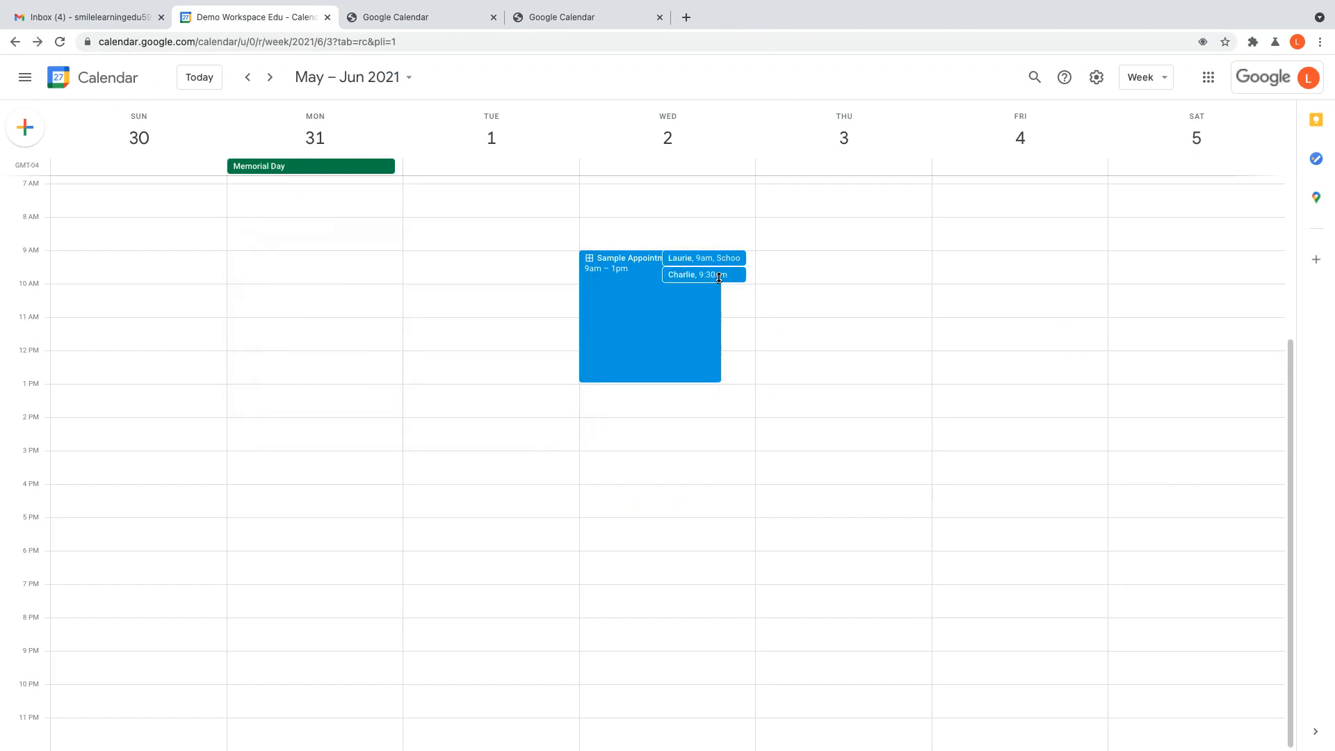